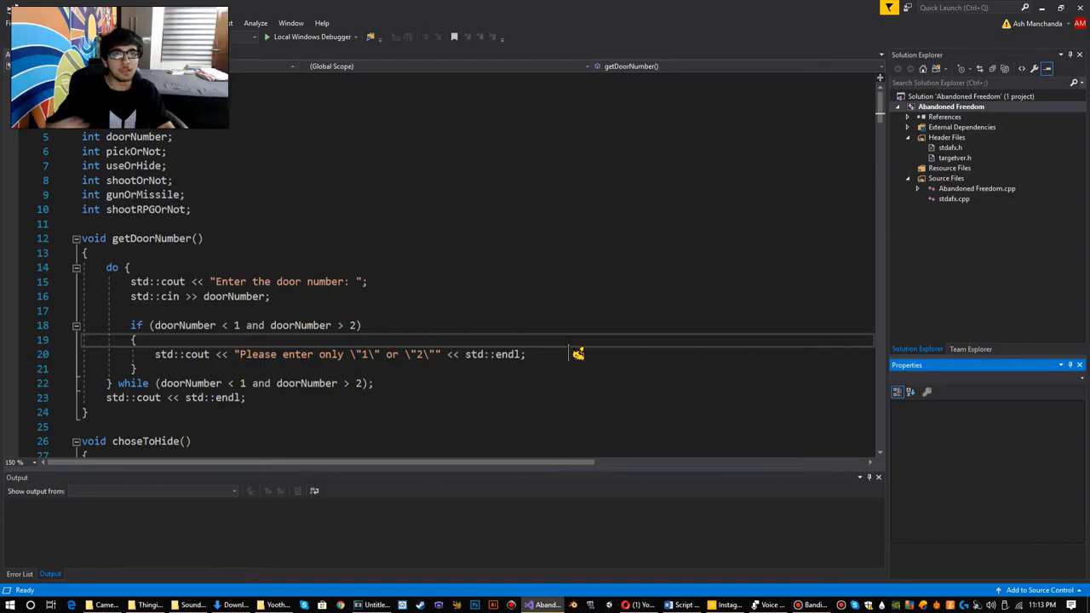
# Search Google for 'monster house' and show the Images results.
pyautogui.scroll(-3)
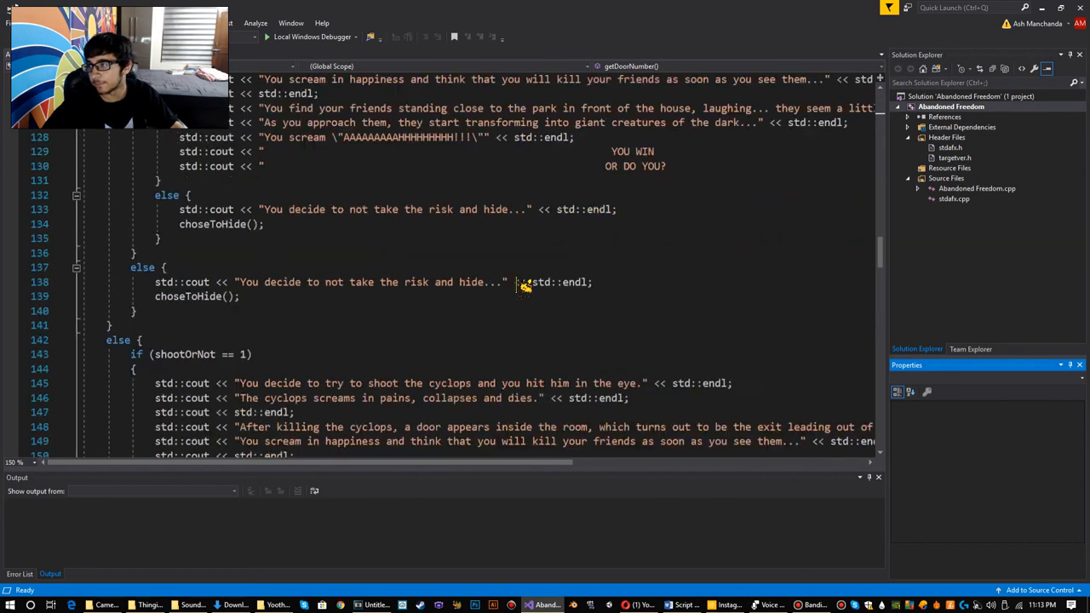
pyautogui.scroll(-3)
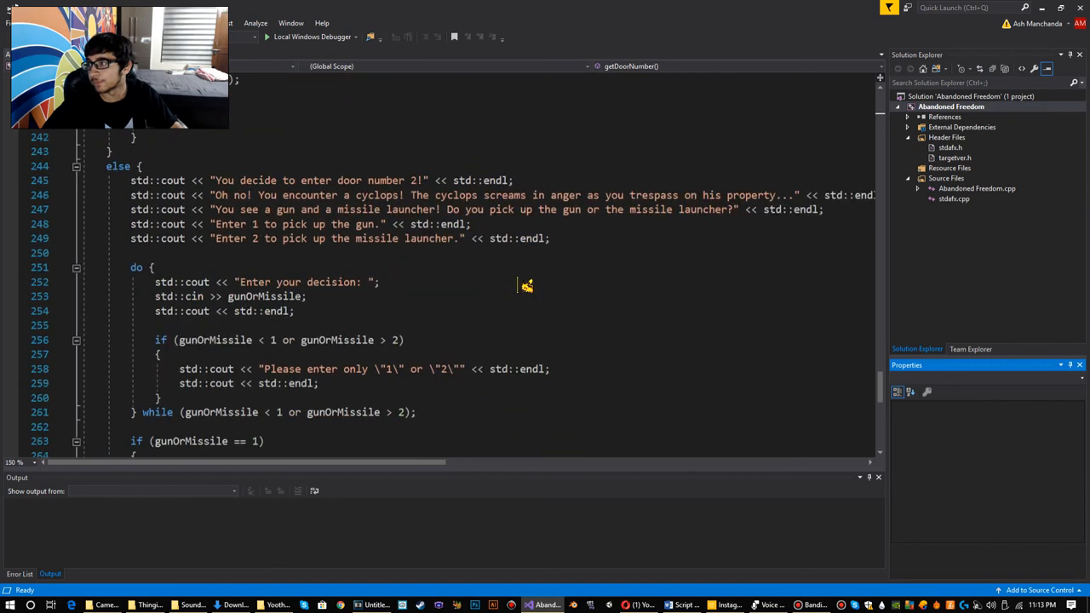
pyautogui.scroll(-3)
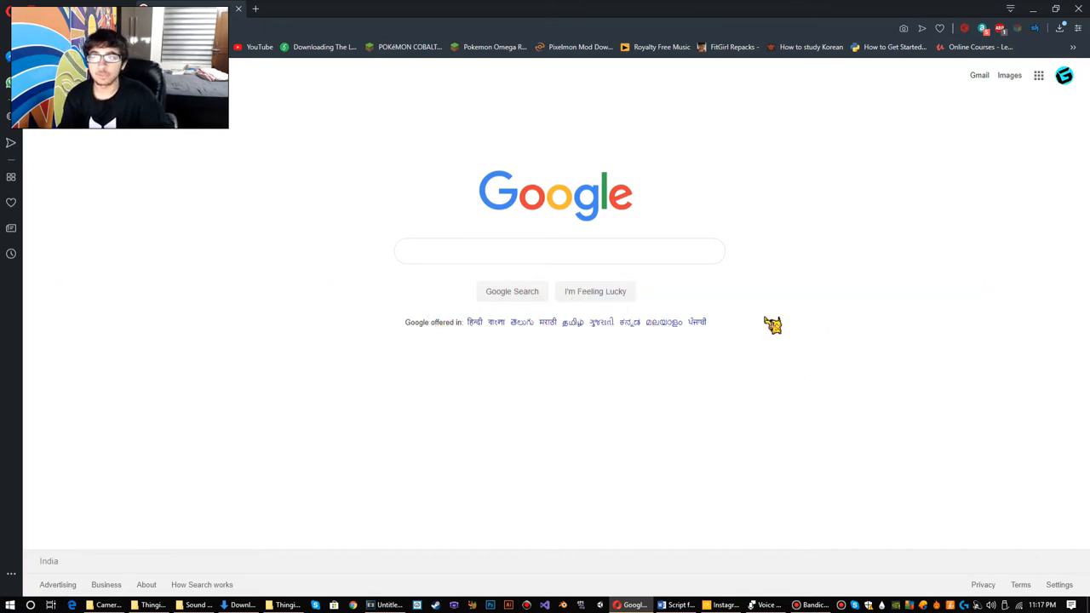
pyautogui.click(558, 250)
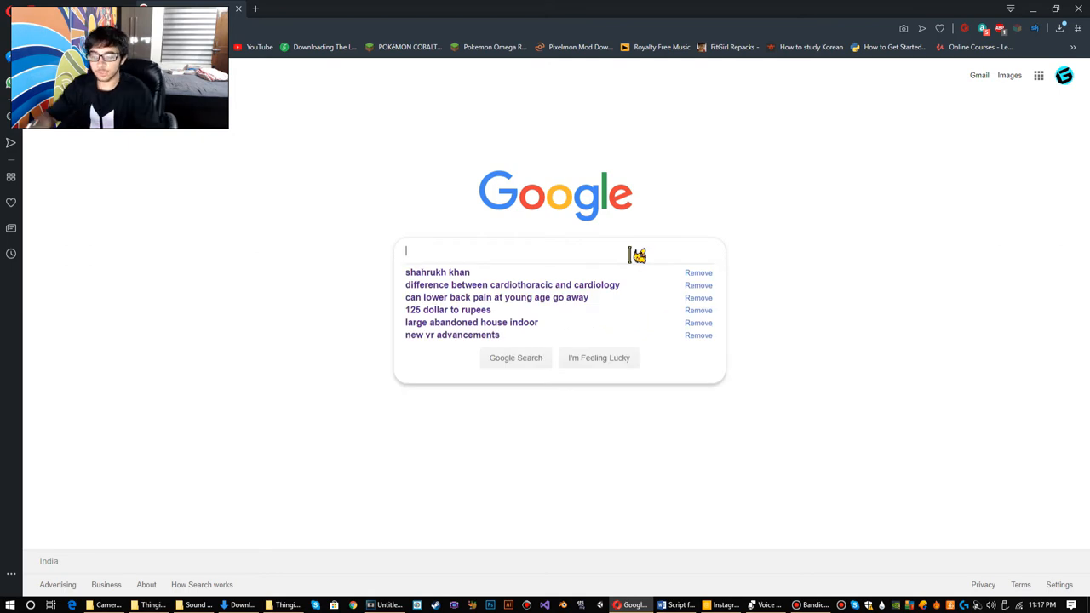
pyautogui.write('mon')
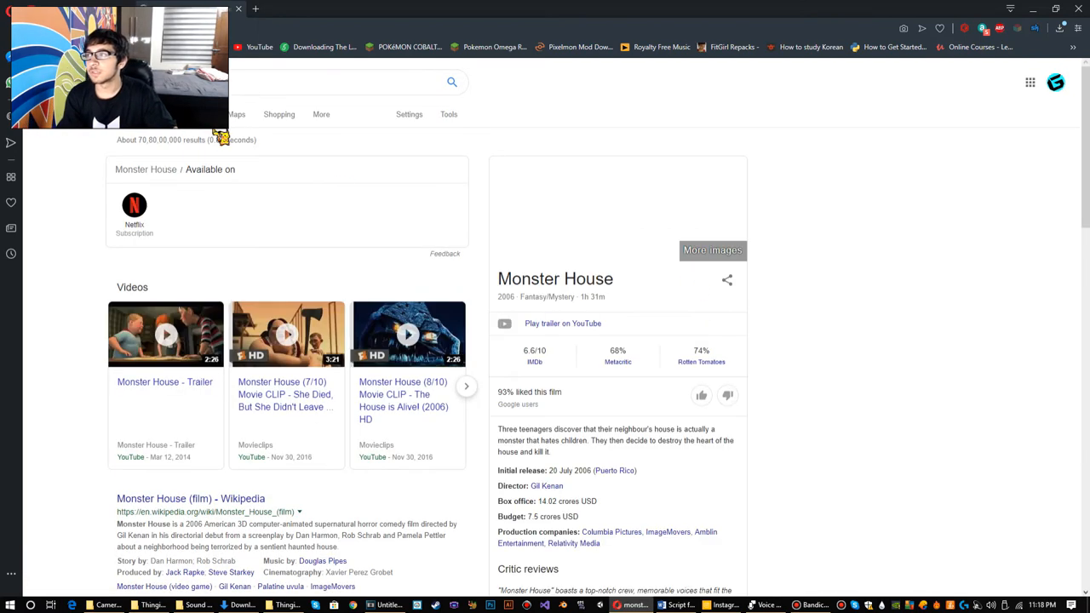
pyautogui.click(712, 250)
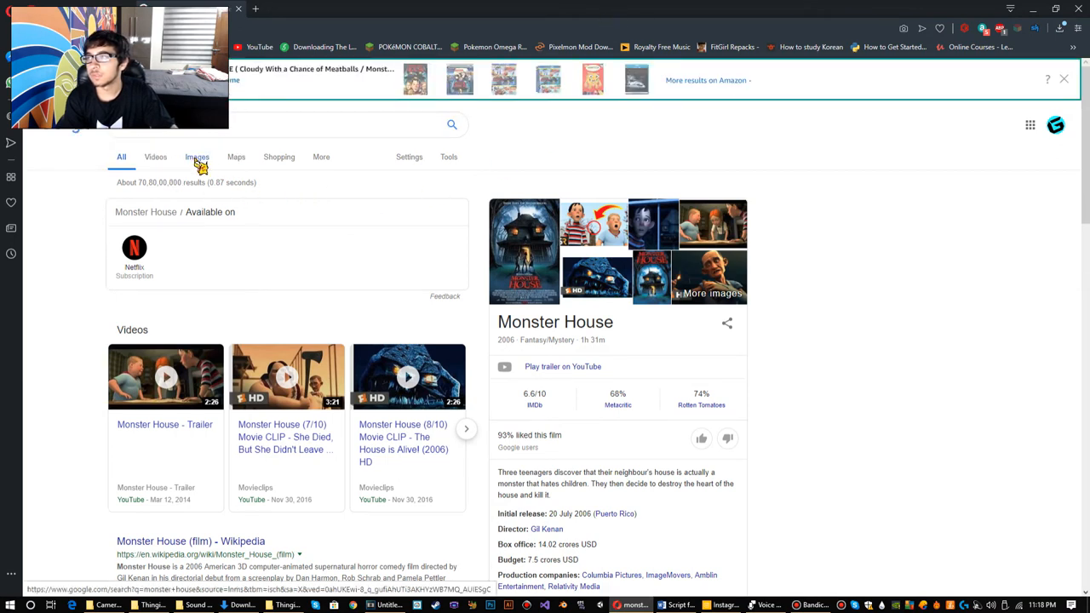
pyautogui.click(197, 157)
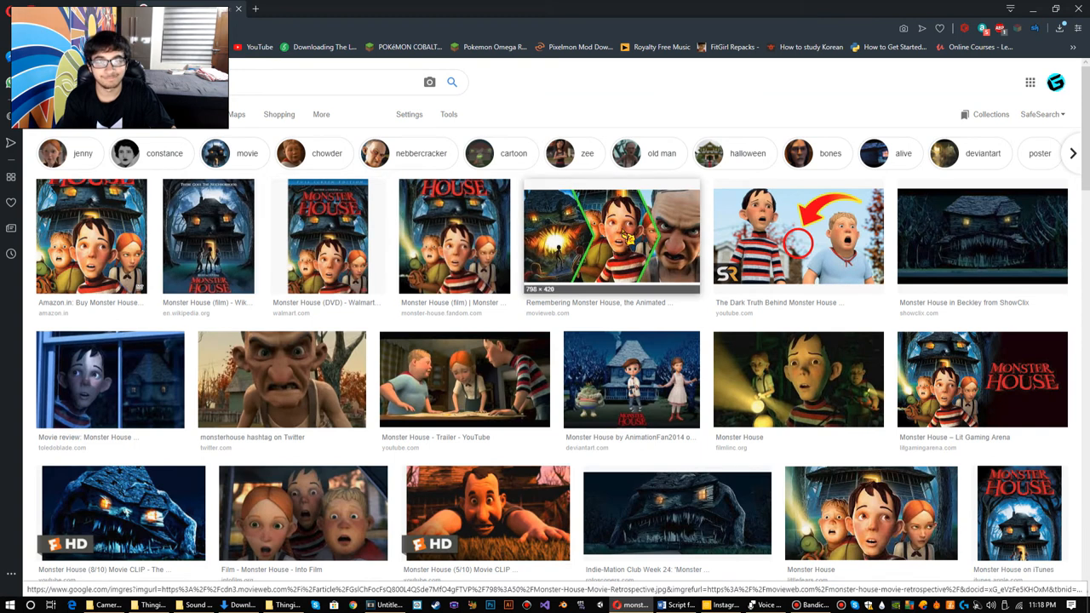
# Open the full-size 'Monster House in Beckley from ShowClix' image from the results.
pyautogui.scroll(-3)
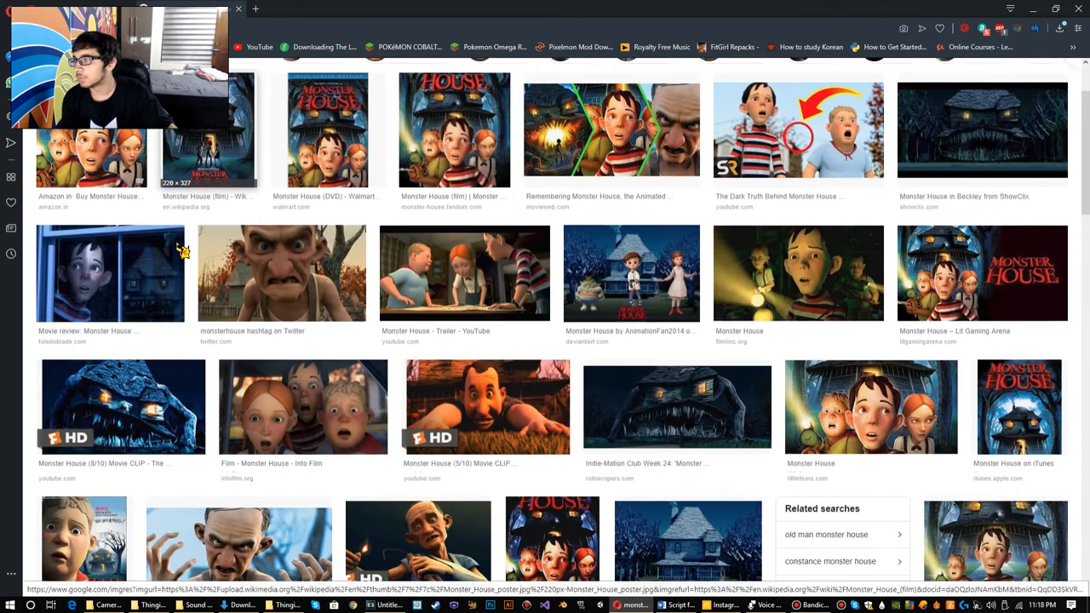
pyautogui.click(982, 129)
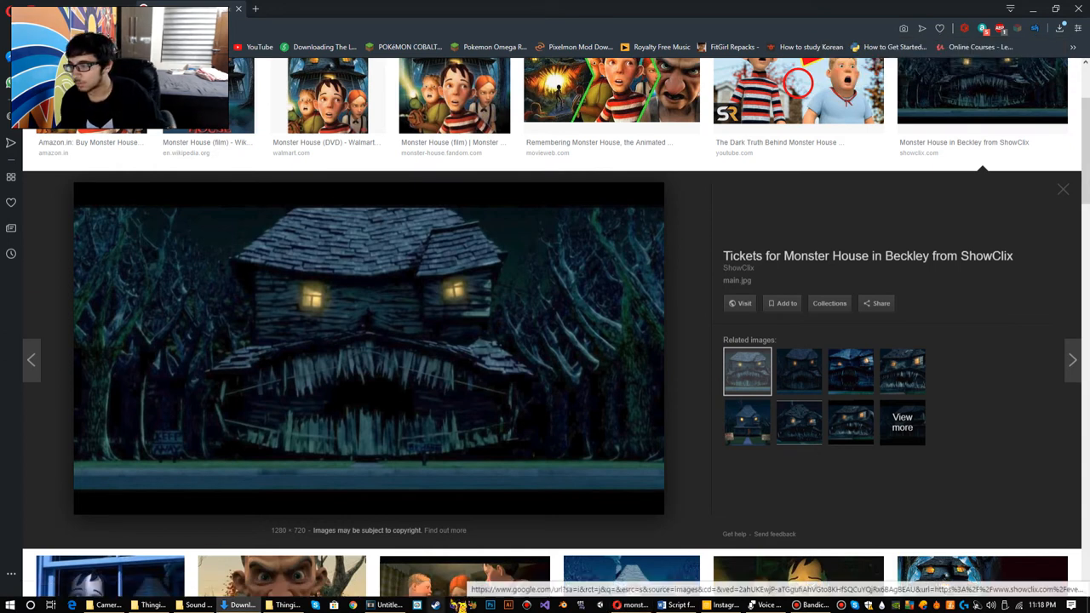
pyautogui.click(492, 605)
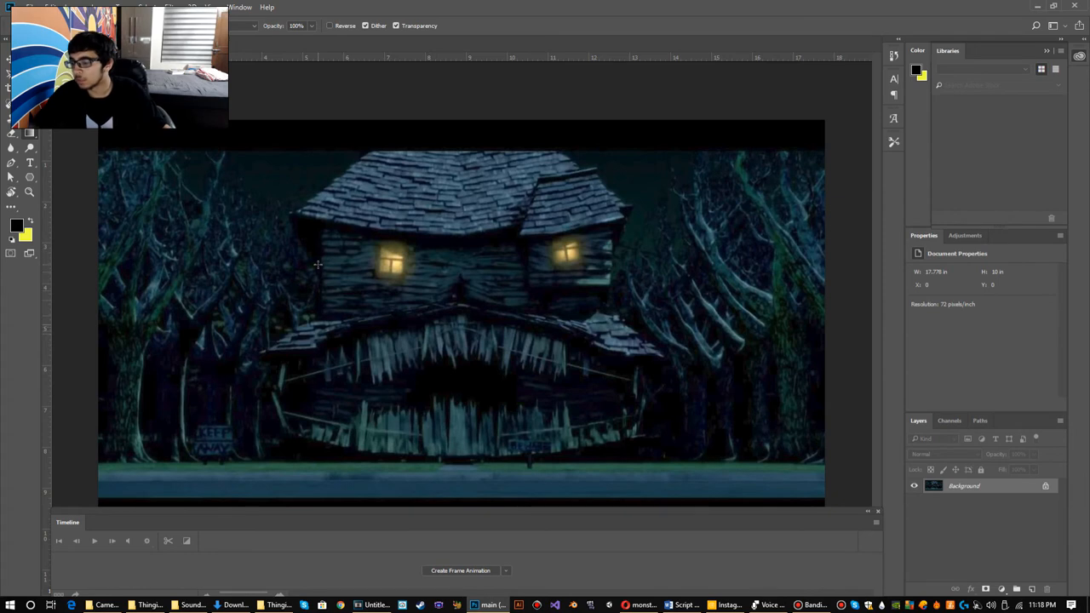
pyautogui.moveTo(392, 378)
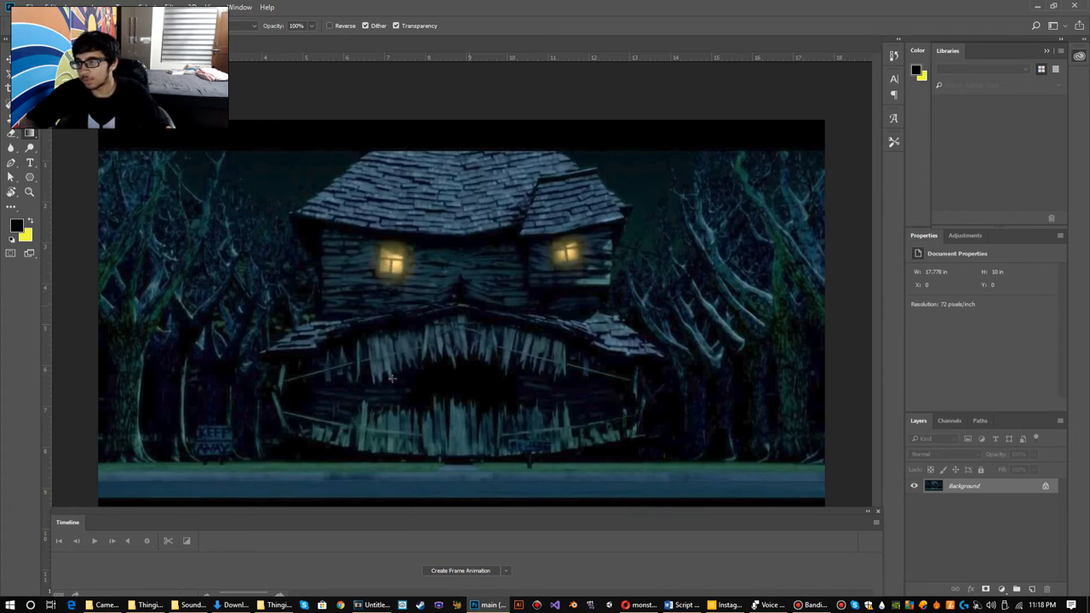
# Type the title 'Abandoned Freedom' on the house image and drag it to the centre.
pyautogui.click(29, 162)
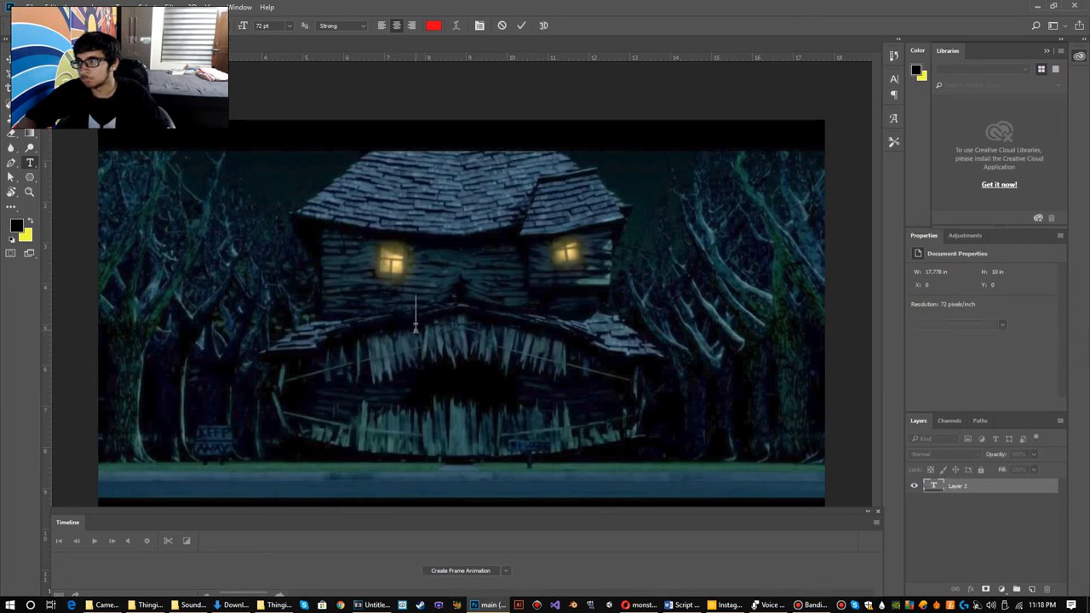
pyautogui.write('Abandoned')
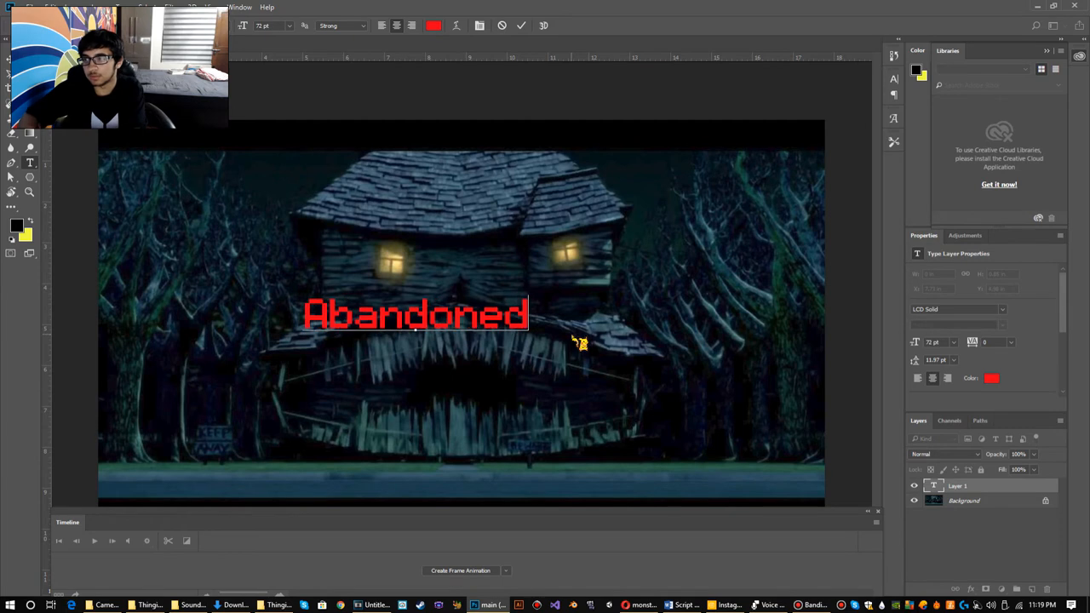
pyautogui.write('Freedom')
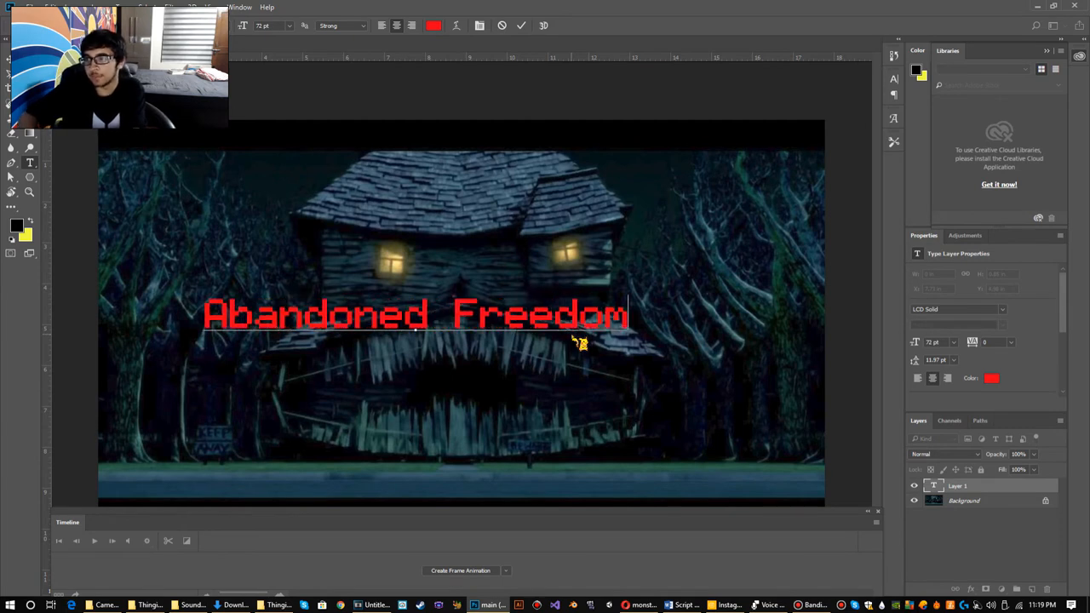
pyautogui.moveTo(368, 288)
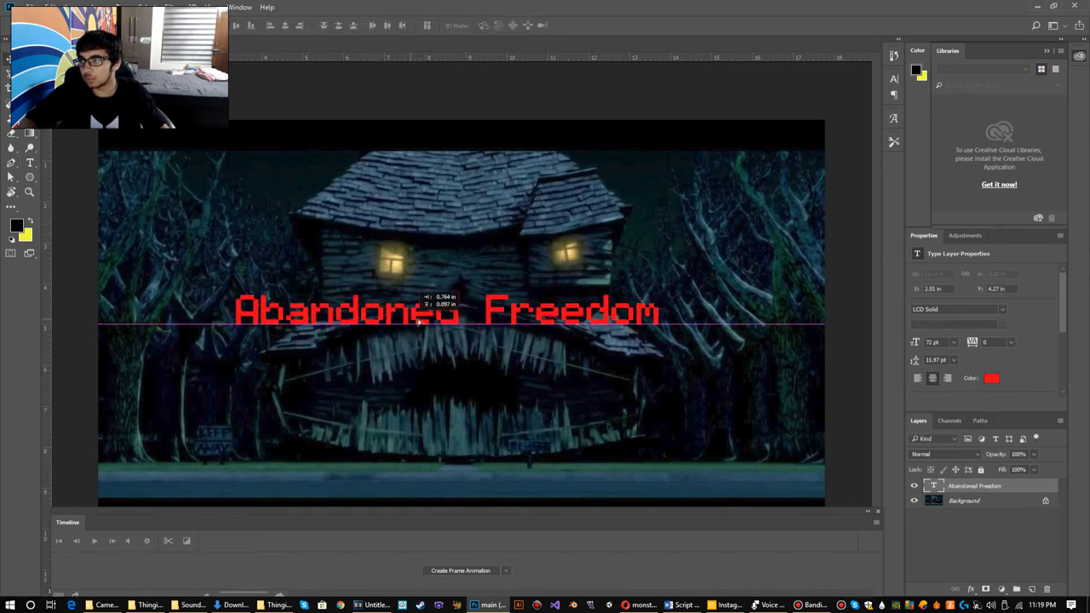
pyautogui.moveTo(447, 311); pyautogui.dragTo(460, 327)
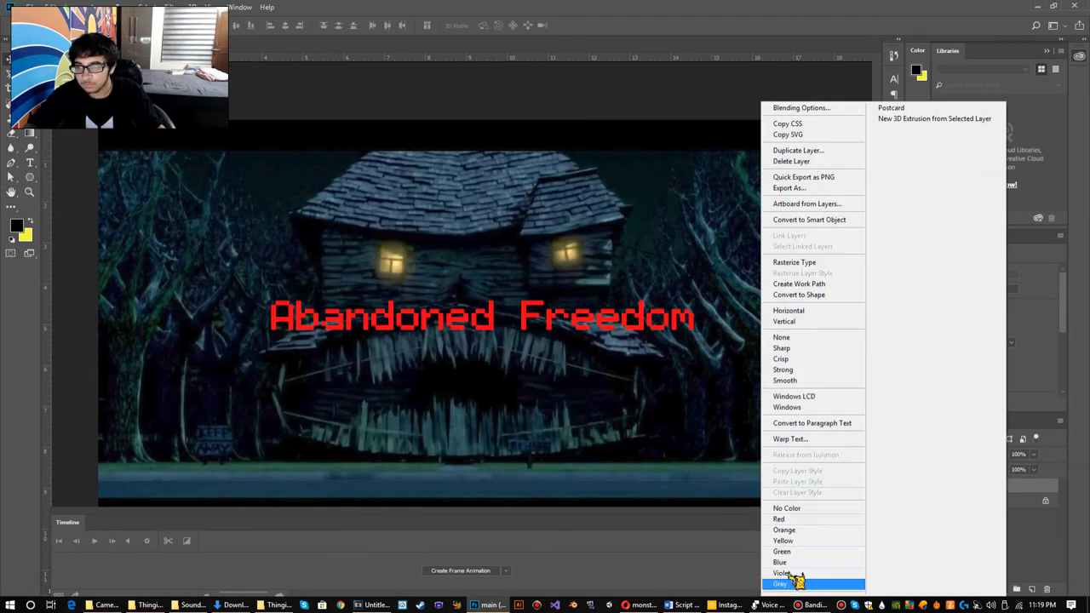
pyautogui.moveTo(798, 151)
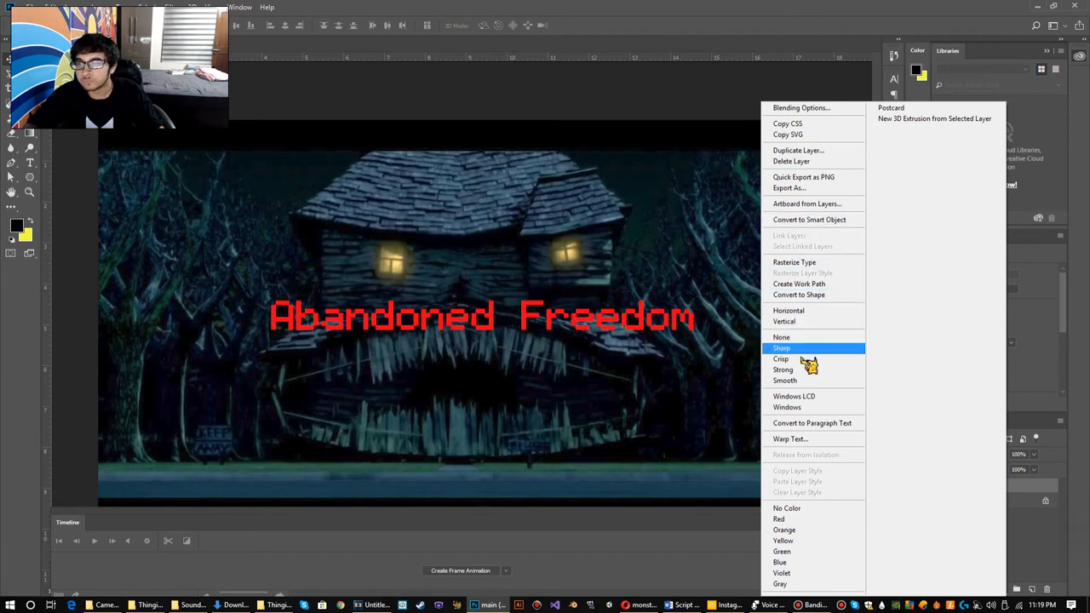
# Warp the title with Arc Upper style at +65% bend and lower it over the mouth.
pyautogui.click(790, 439)
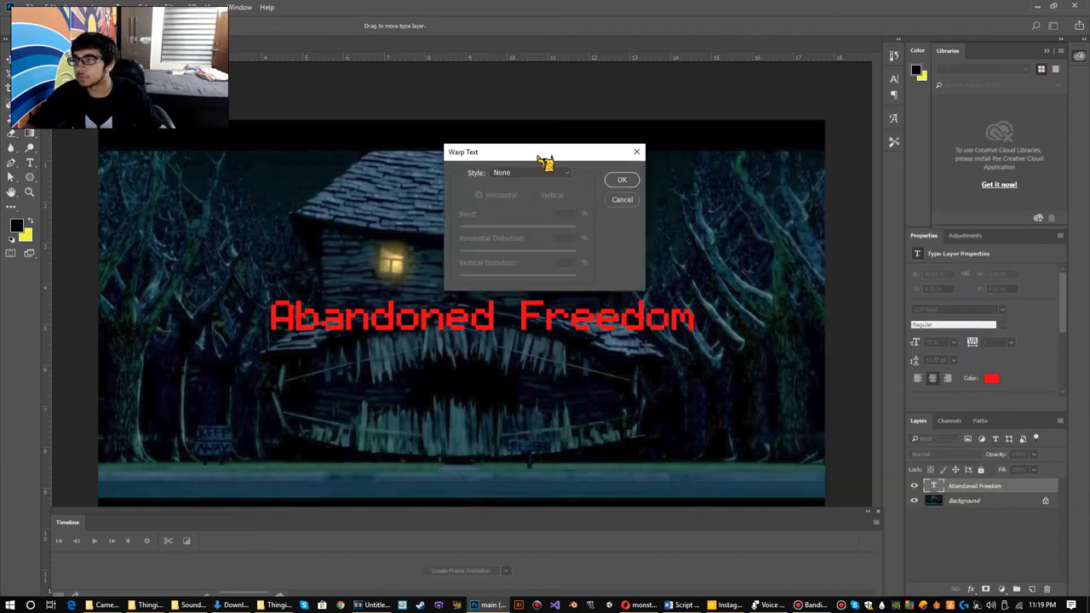
pyautogui.click(530, 172)
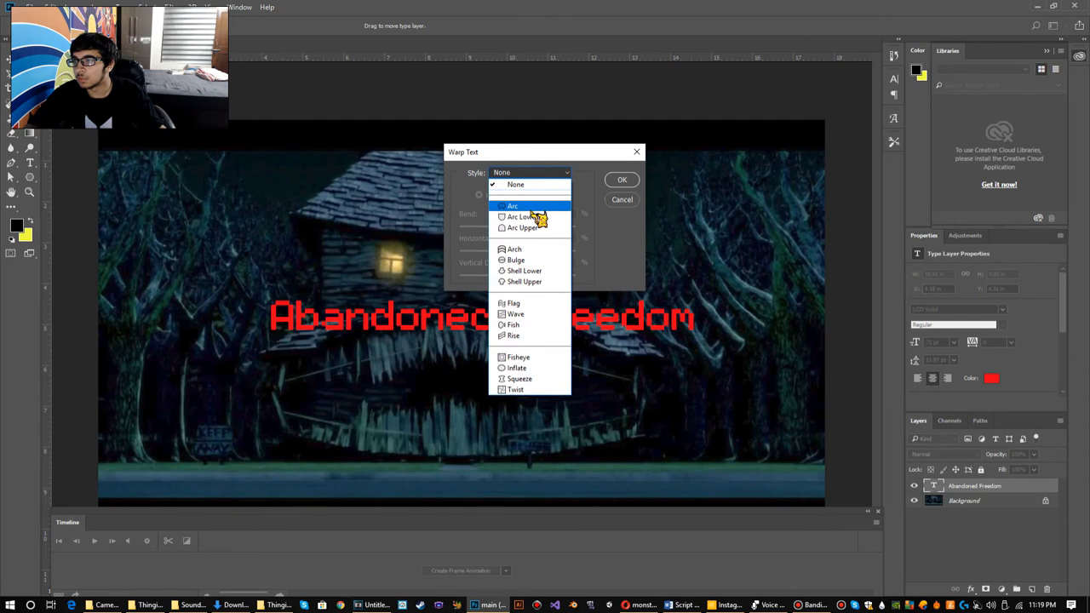
pyautogui.moveTo(523, 228)
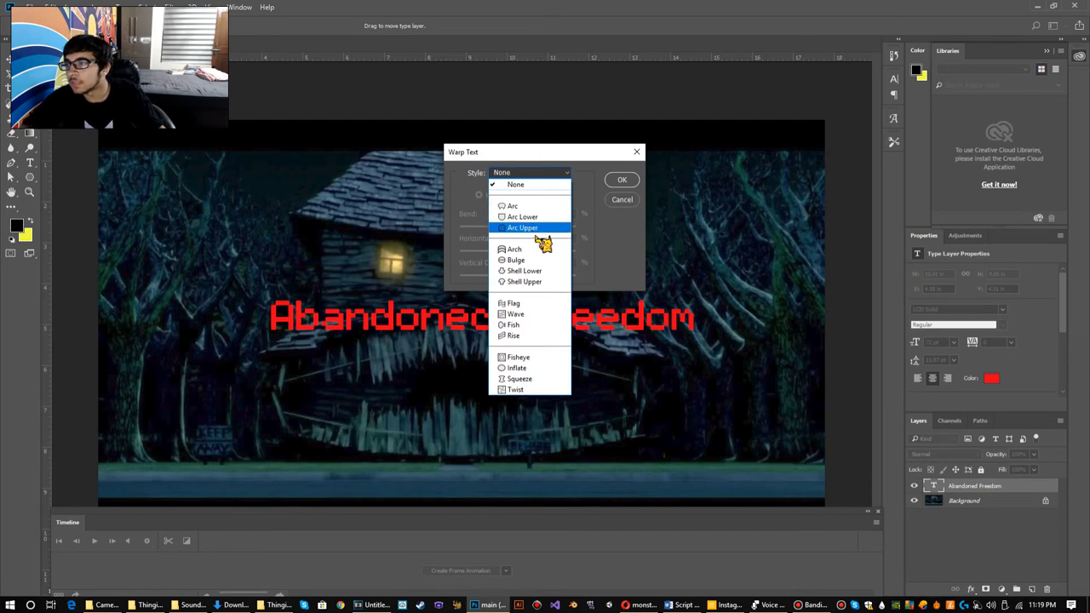
pyautogui.click(523, 228)
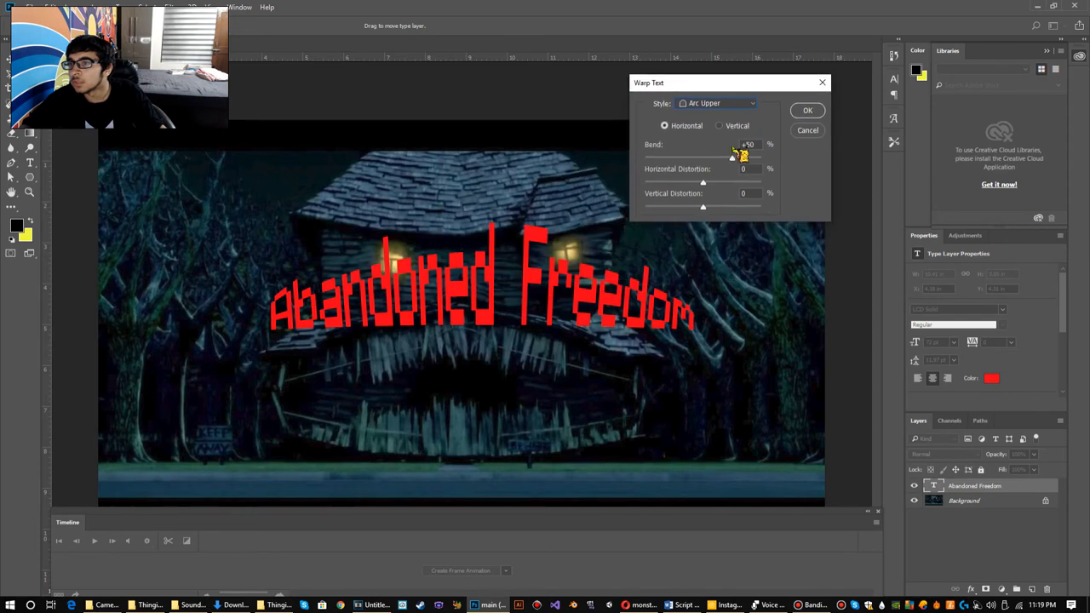
pyautogui.moveTo(732, 155); pyautogui.dragTo(741, 155)
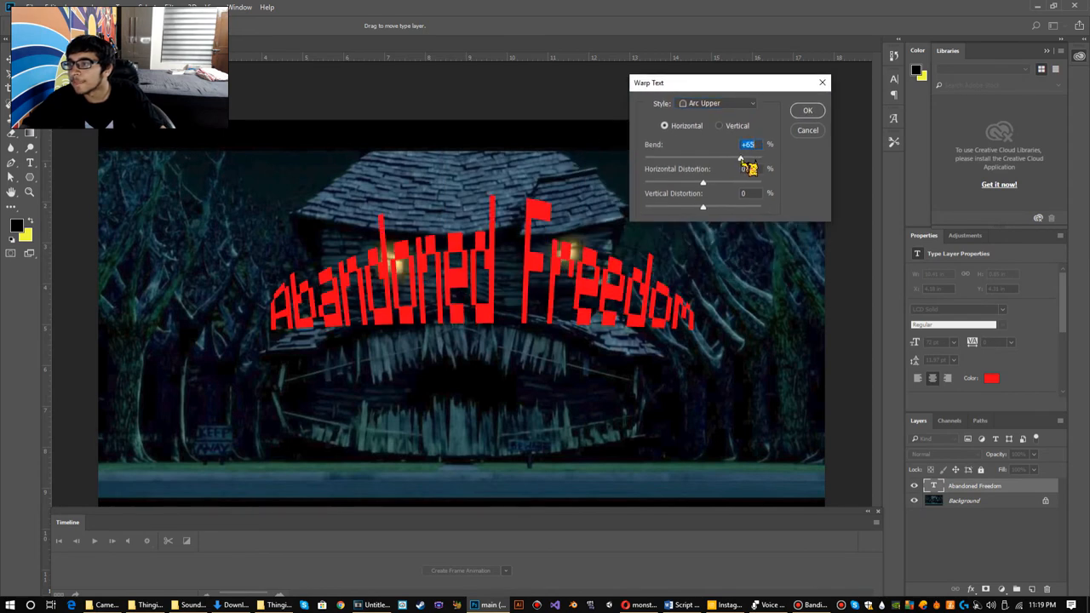
pyautogui.click(806, 110)
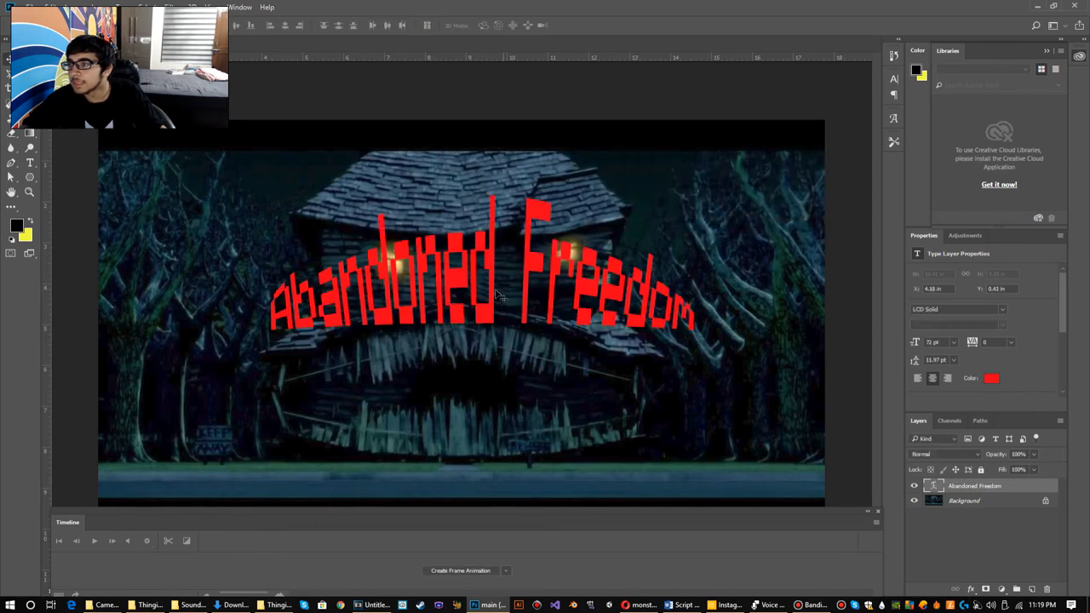
pyautogui.moveTo(498, 294); pyautogui.dragTo(483, 356)
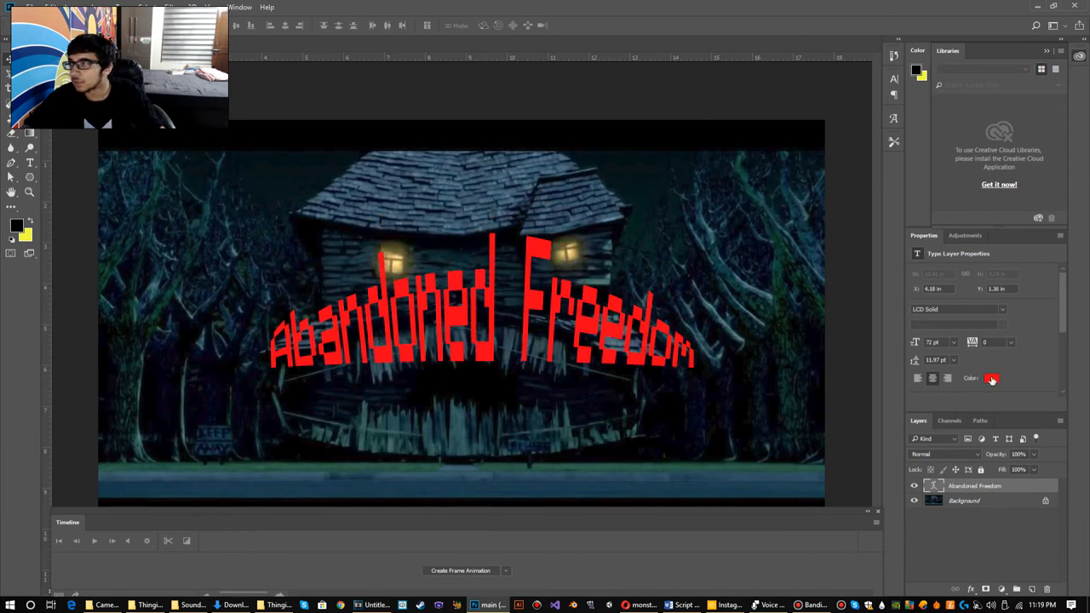
pyautogui.click(992, 378)
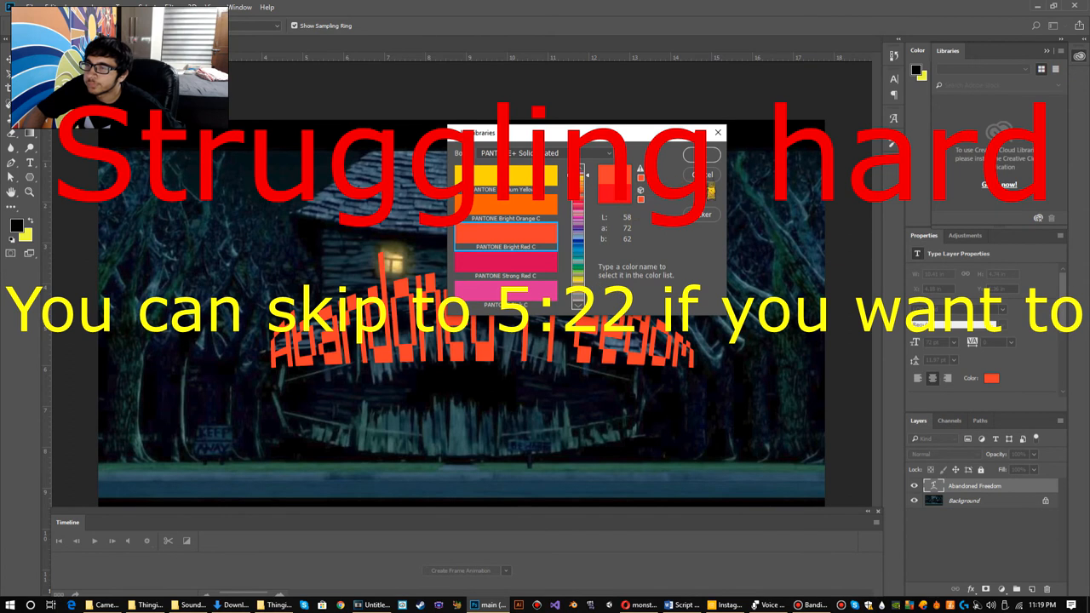
pyautogui.click(702, 214)
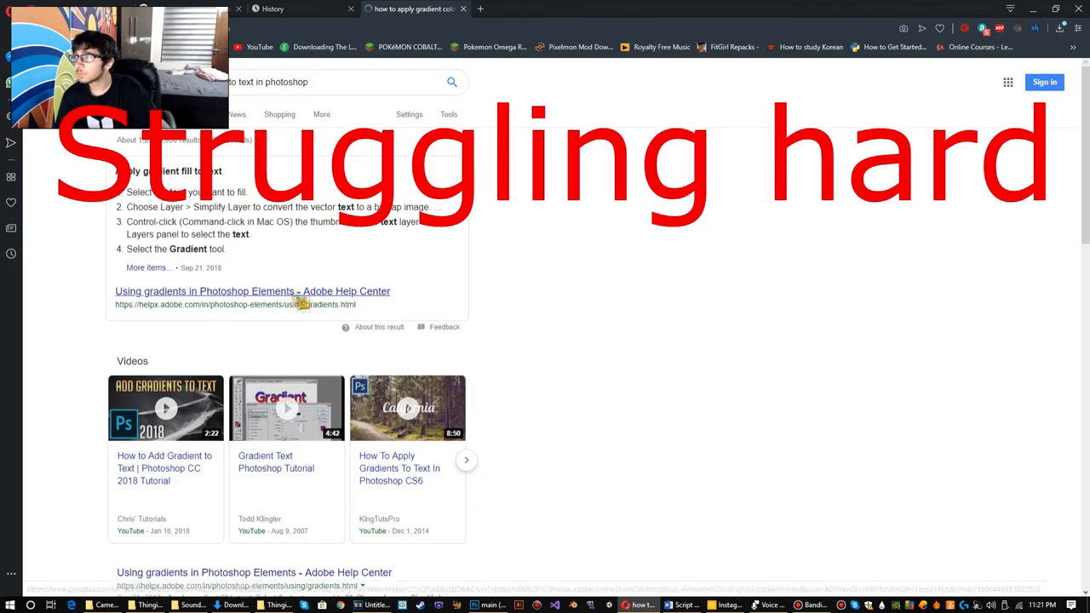
pyautogui.click(252, 292)
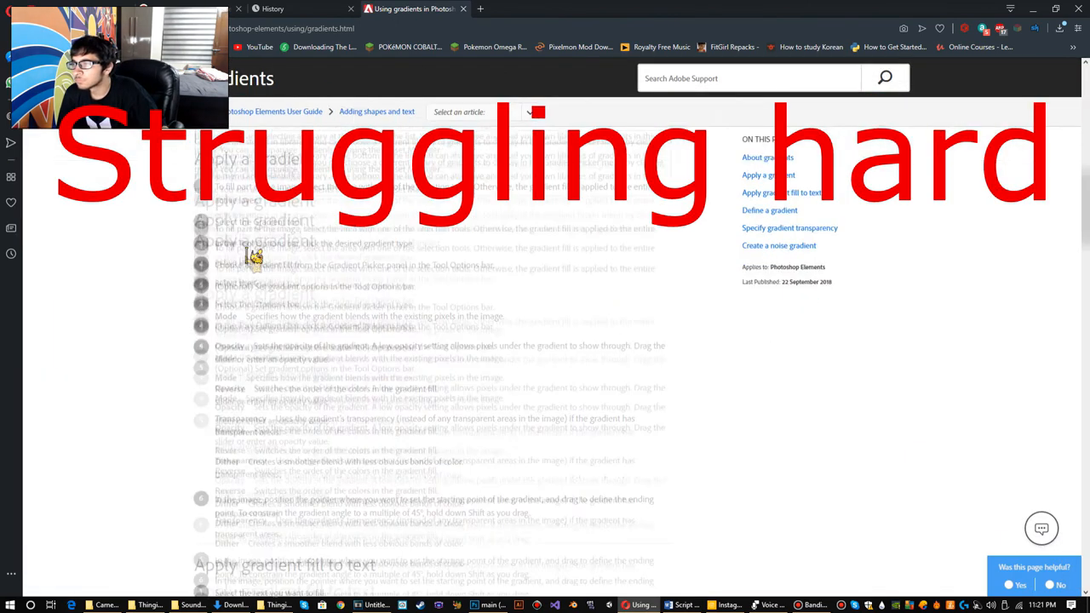
pyautogui.scroll(-3)
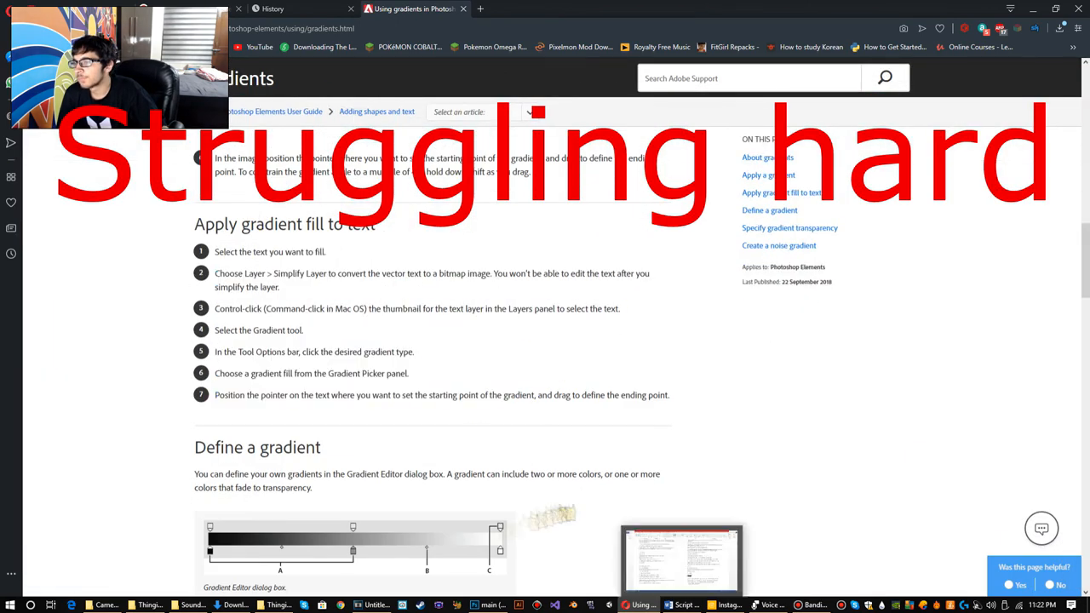
pyautogui.click(491, 605)
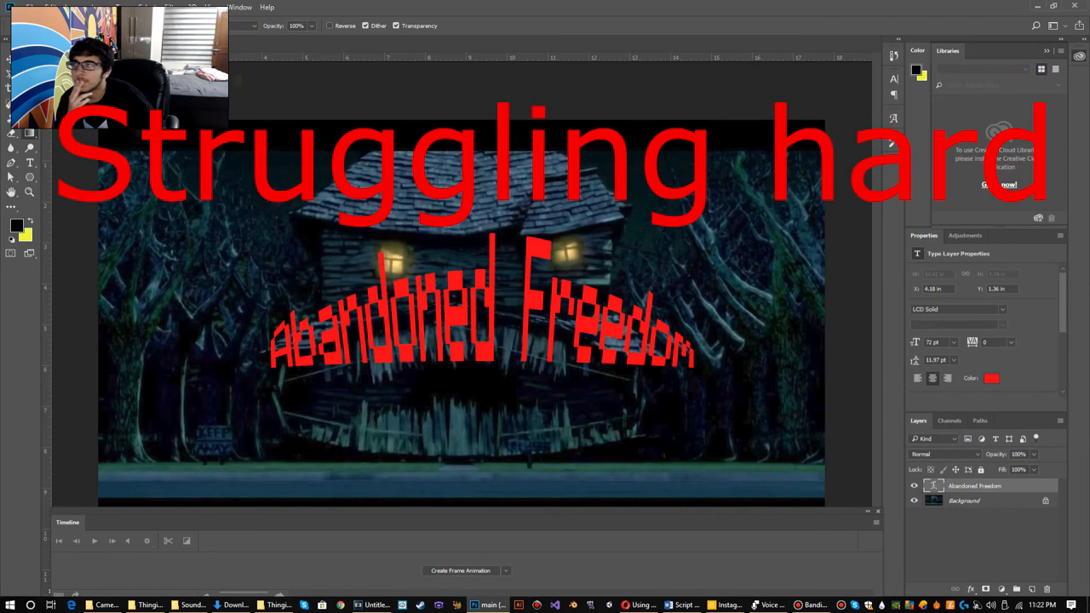
pyautogui.moveTo(29, 162)
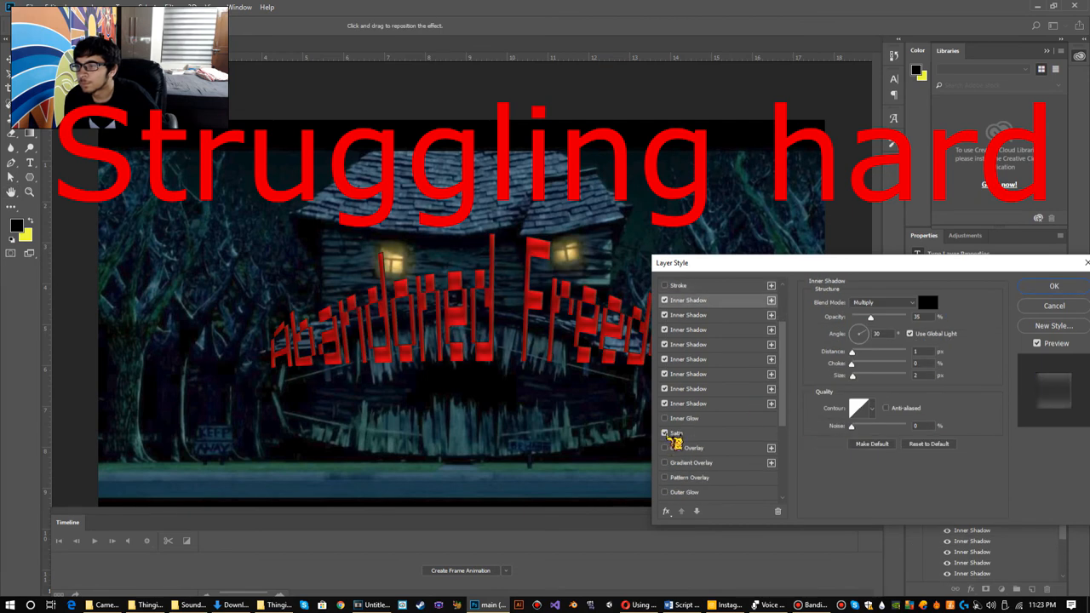
# Apply a red-to-teal linear Gradient Overlay to the title, keeping its Inner Shadows.
pyautogui.click(692, 462)
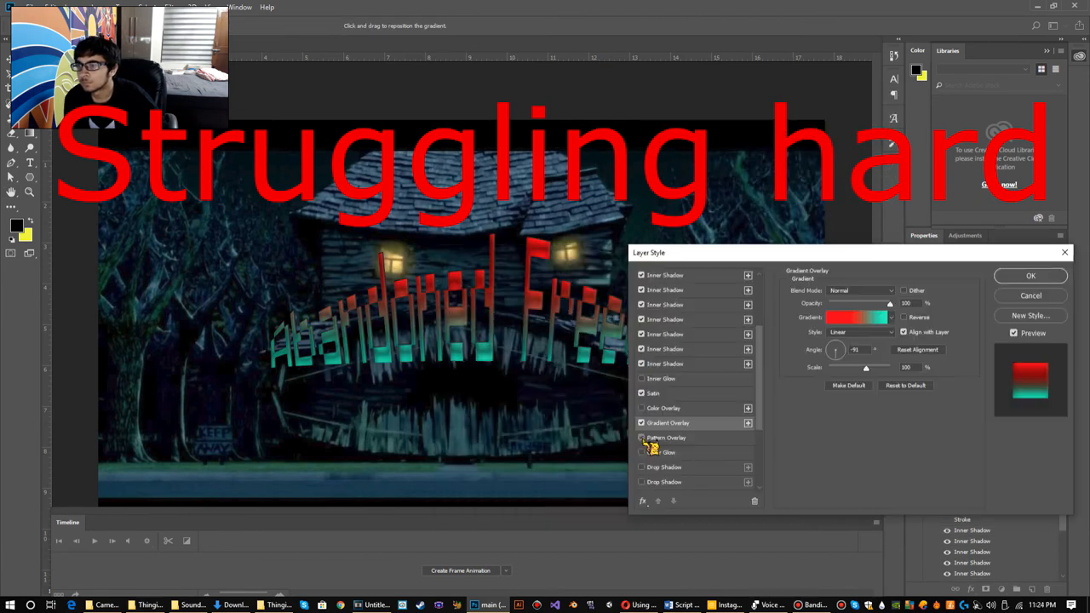
pyautogui.click(1031, 275)
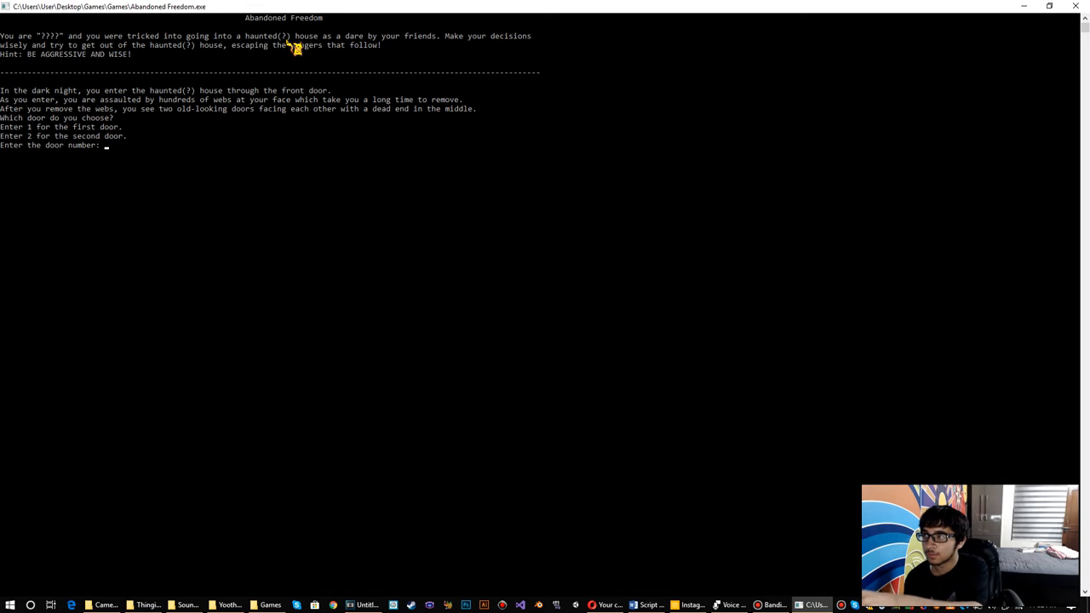
pyautogui.moveTo(384, 253)
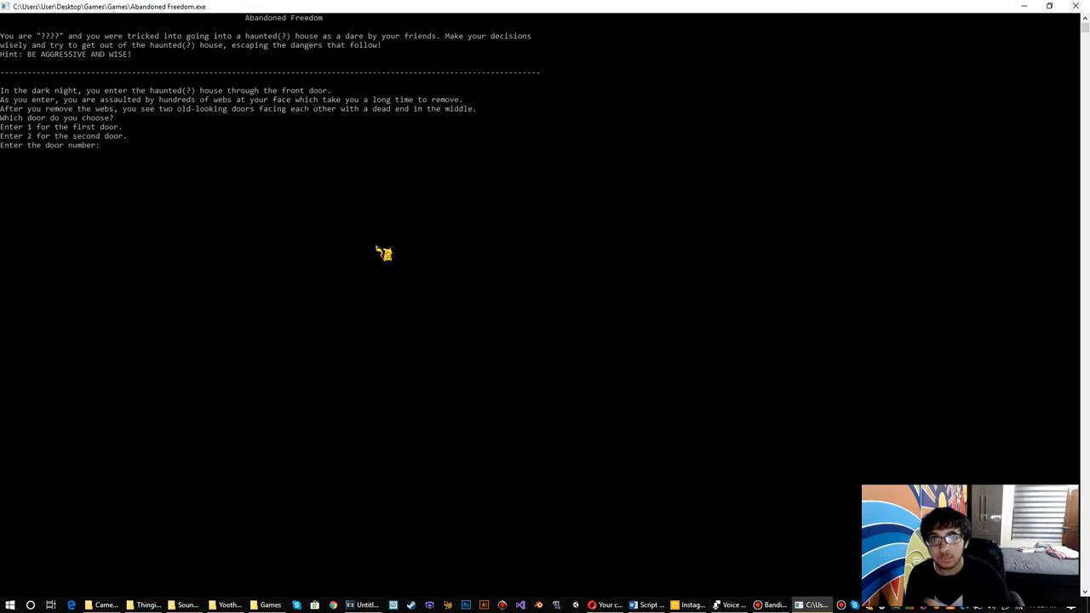
pyautogui.moveTo(277, 108)
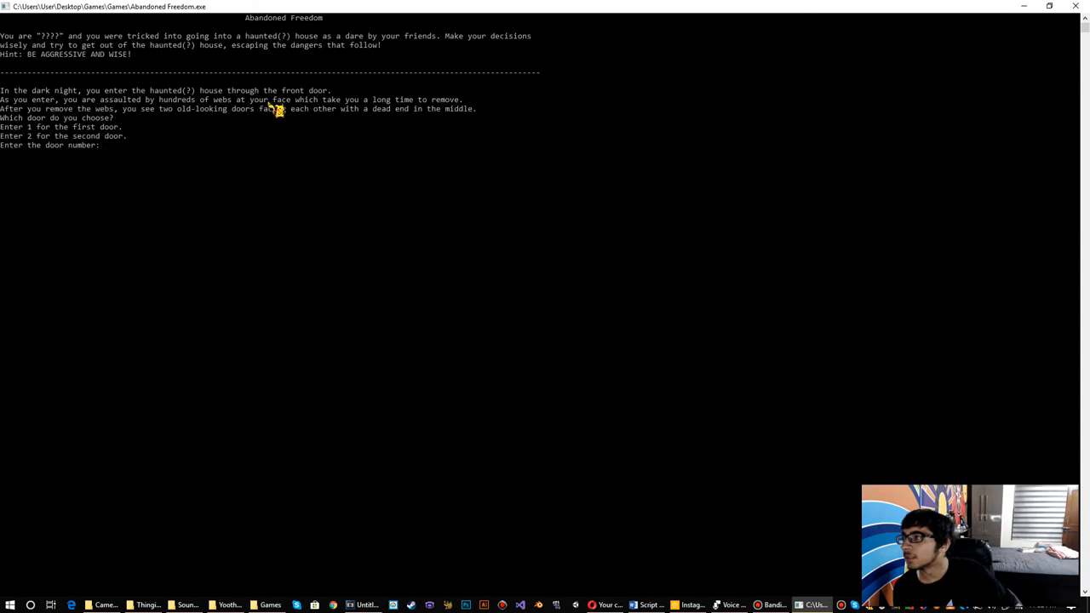
pyautogui.moveTo(239, 54)
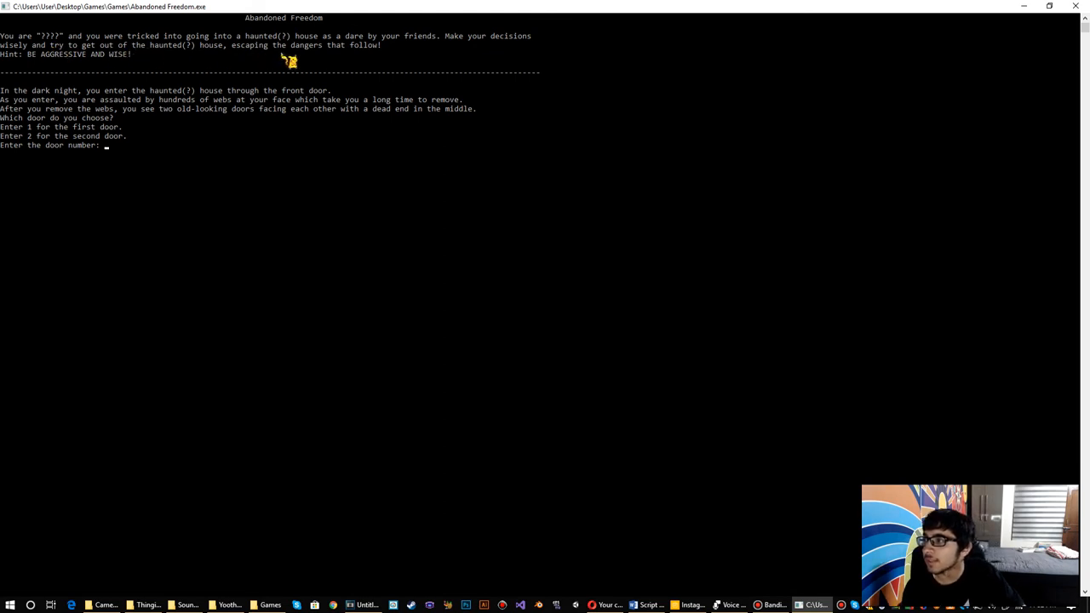
pyautogui.moveTo(241, 77)
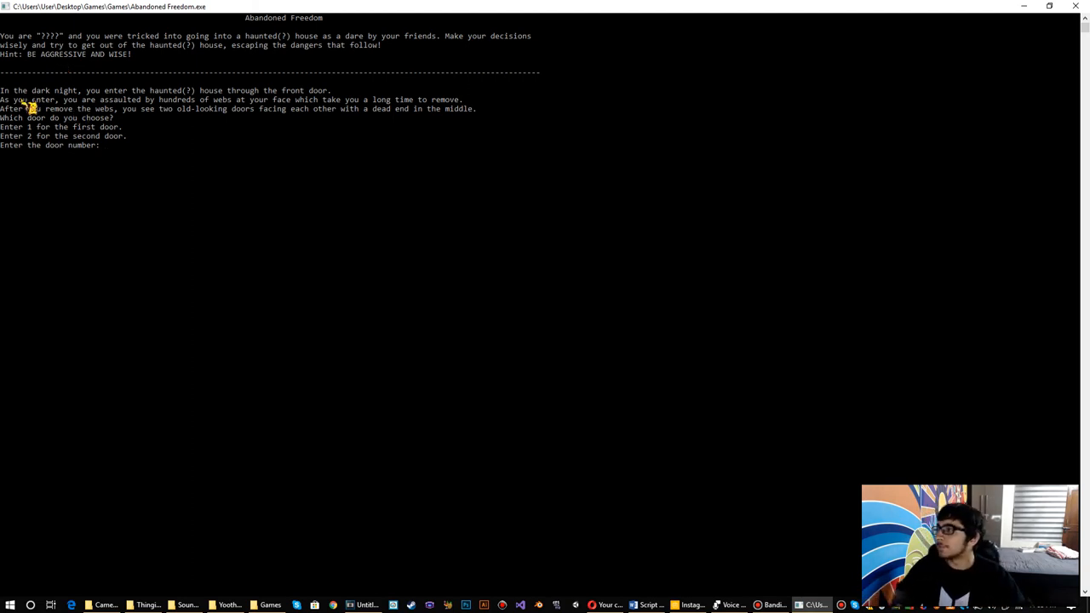
pyautogui.moveTo(145, 102)
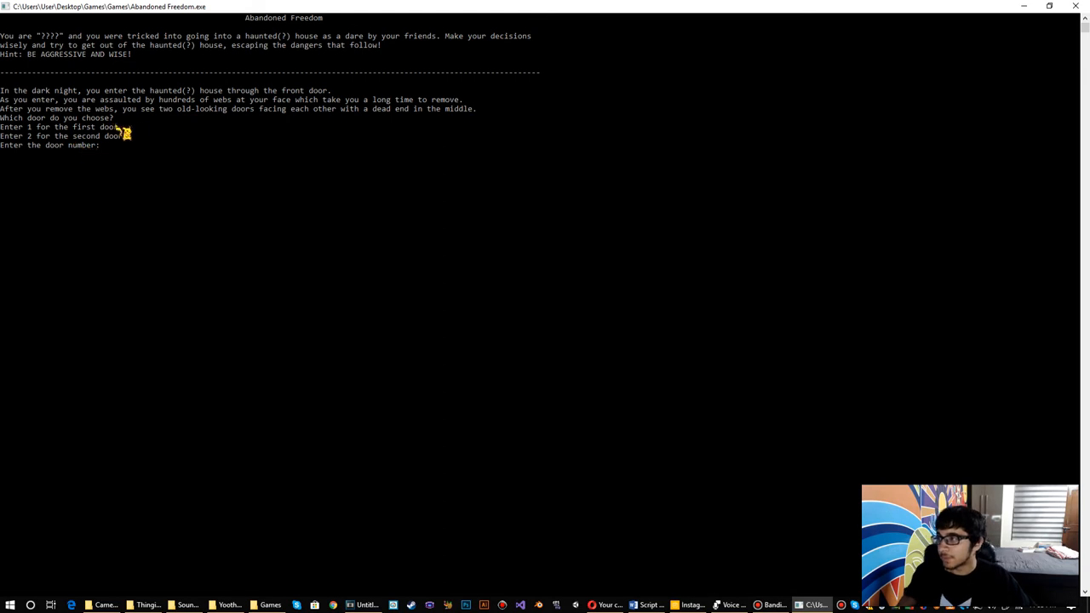
pyautogui.moveTo(245, 147)
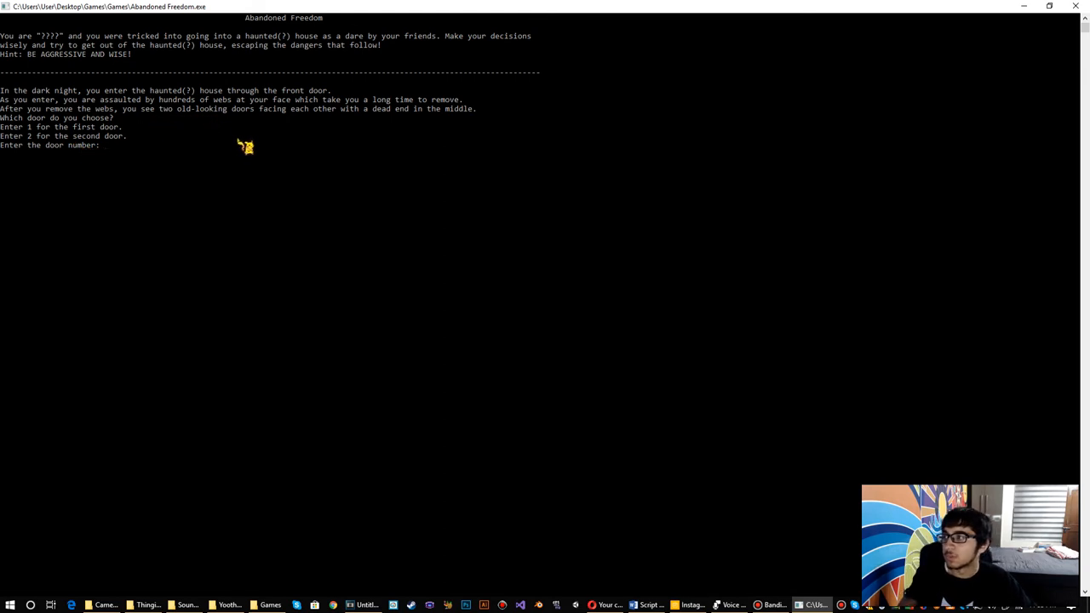
pyautogui.moveTo(478, 137)
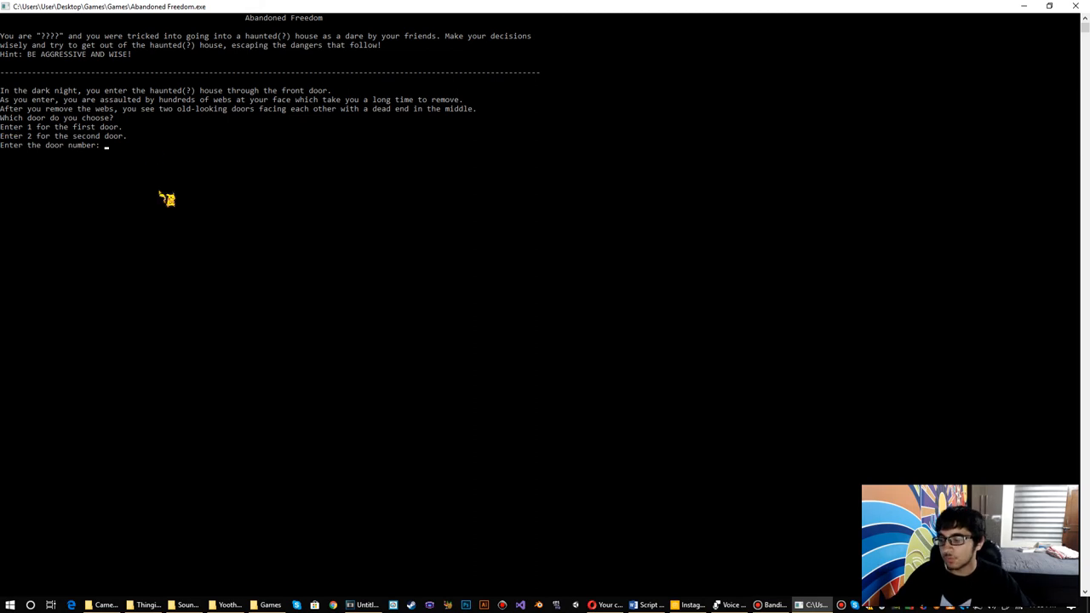
# Enter 1 in the game to go through the first door.
pyautogui.write('1')
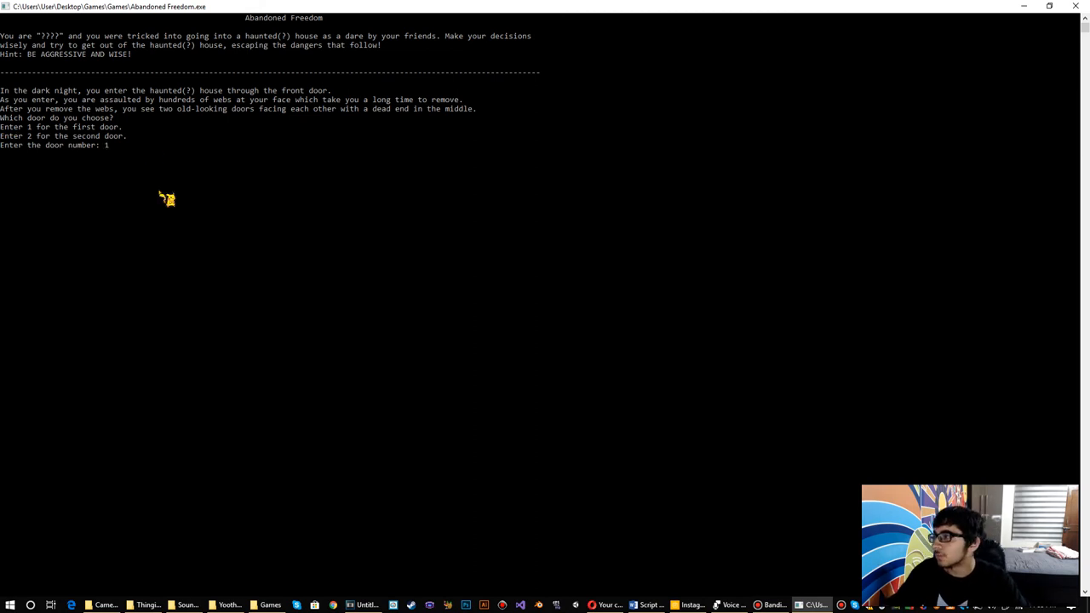
pyautogui.press('enter')
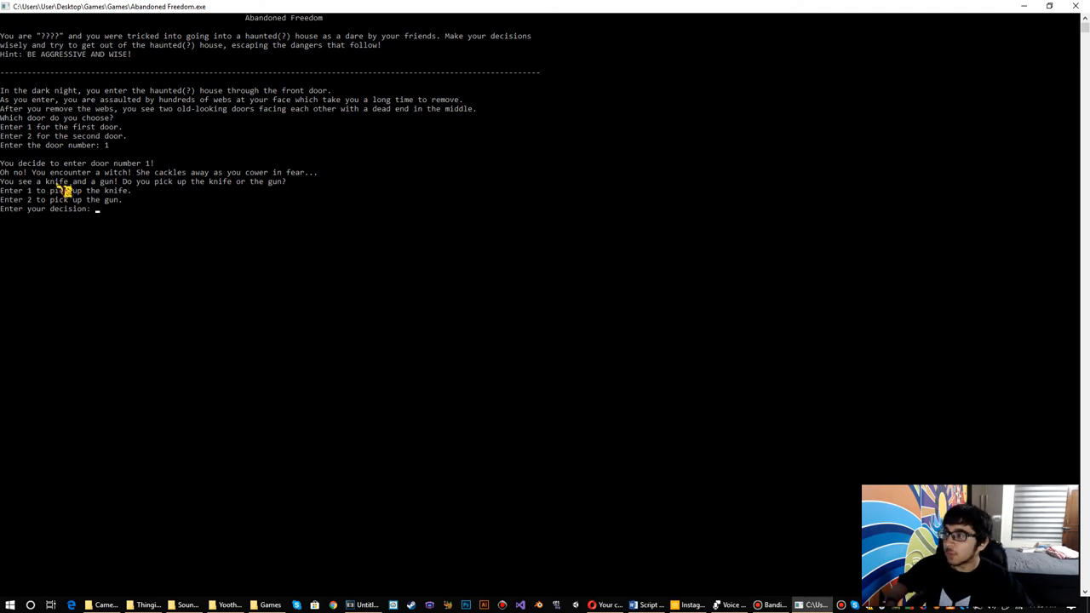
pyautogui.moveTo(151, 185)
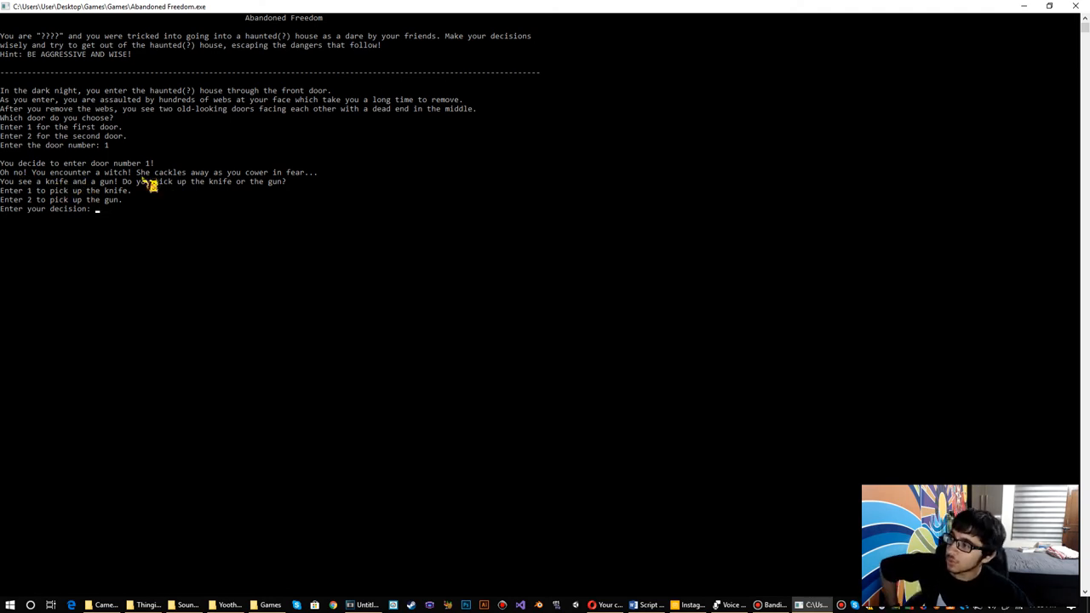
pyautogui.moveTo(198, 182)
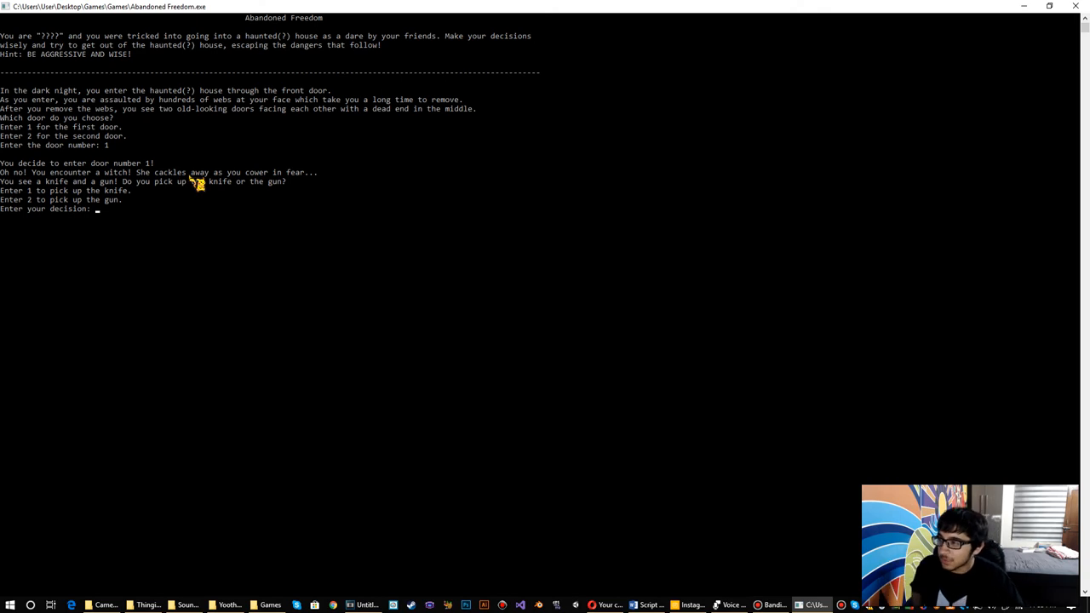
pyautogui.moveTo(41, 200)
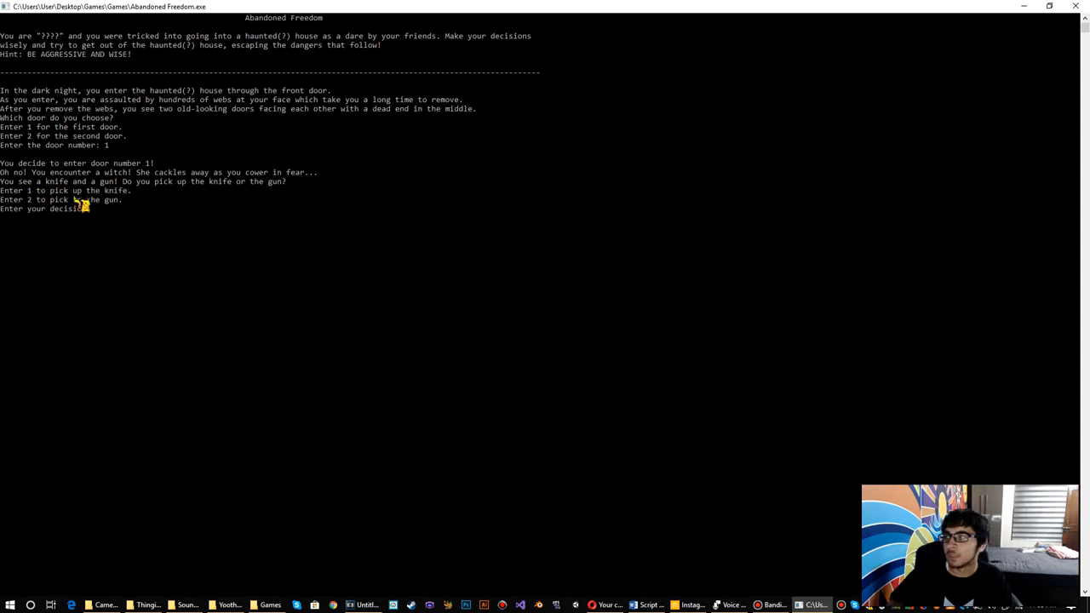
pyautogui.moveTo(242, 288)
pyautogui.write('1')
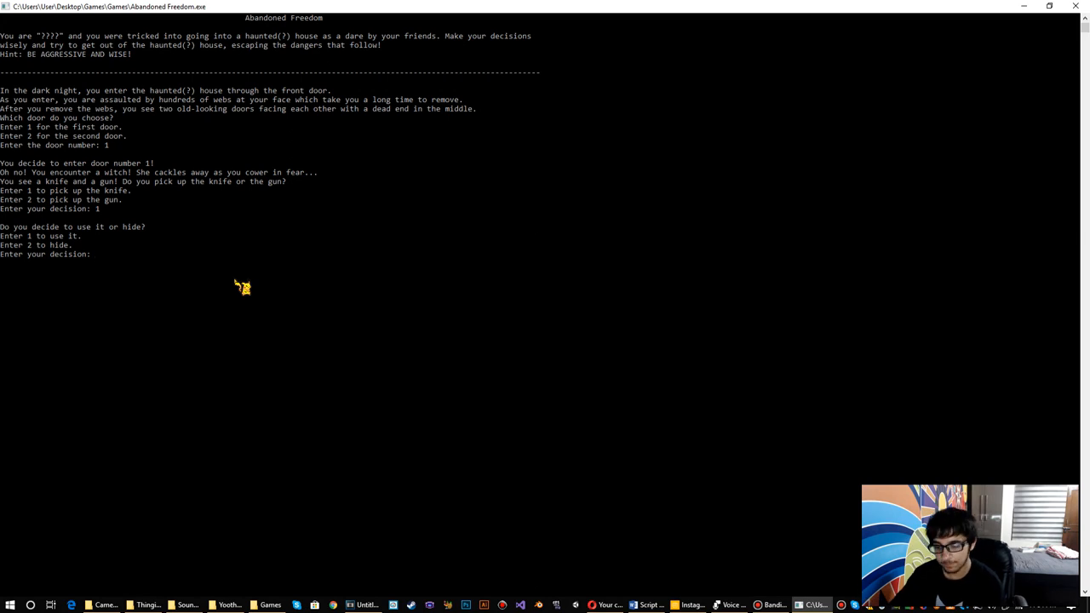
# Enter 2 to hide, ending the run with GAME OVER.
pyautogui.write('2')
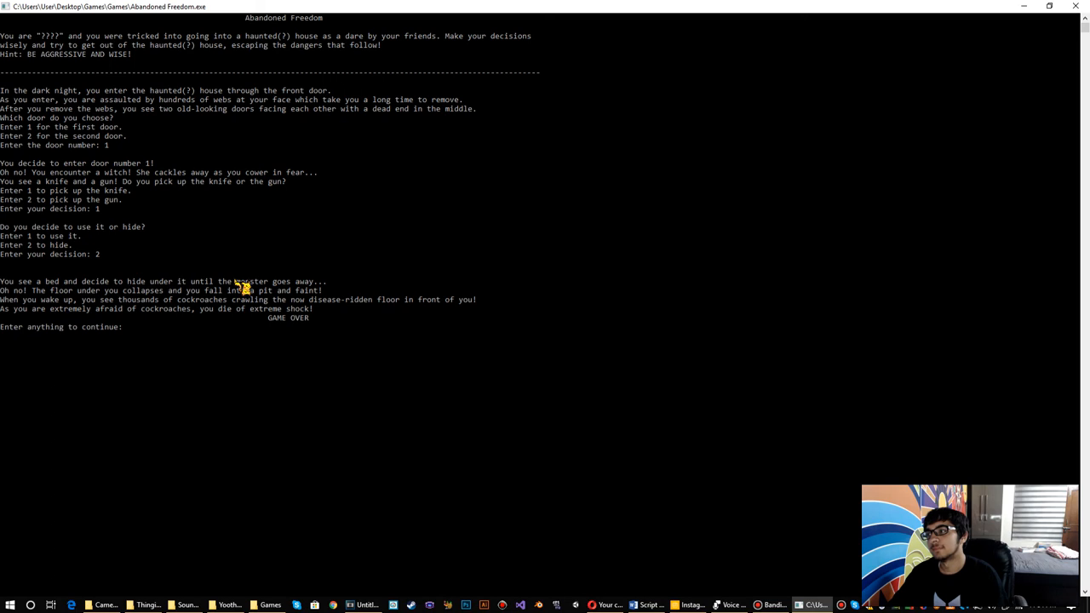
pyautogui.moveTo(162, 292)
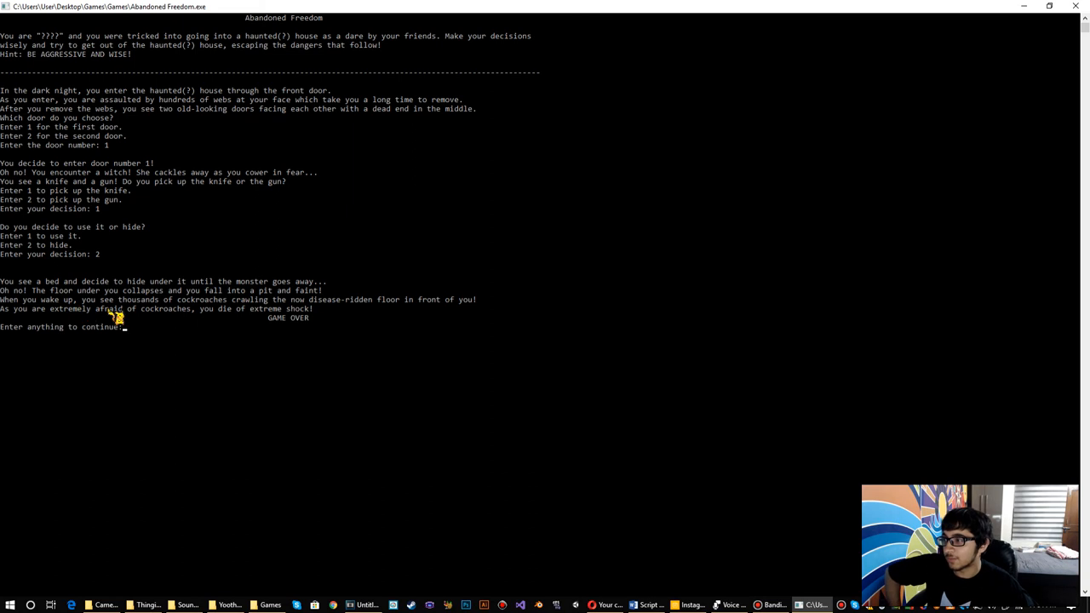
pyautogui.moveTo(449, 313)
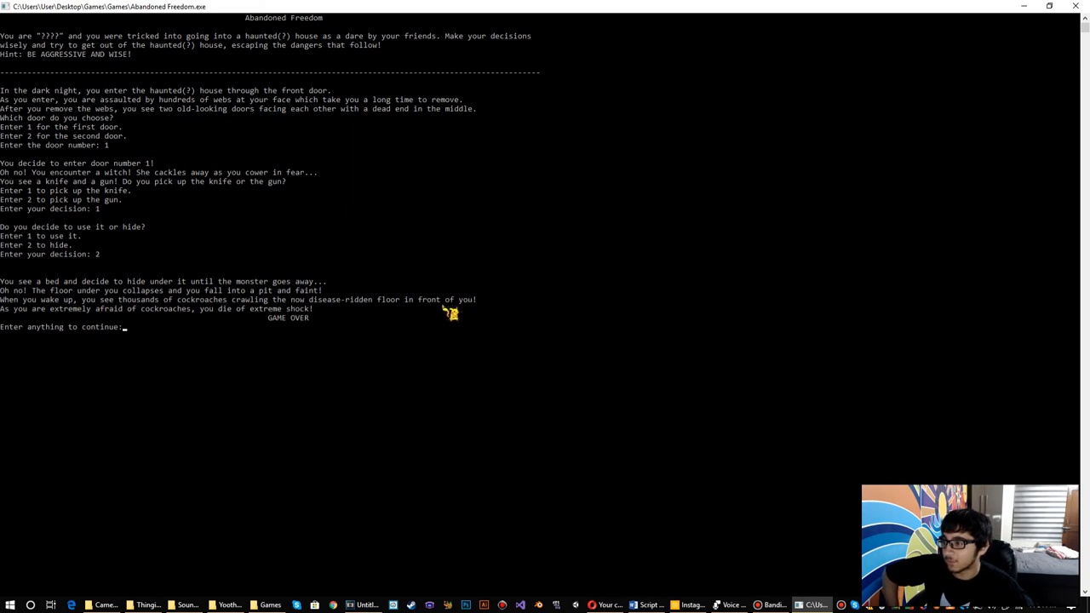
pyautogui.moveTo(17, 322)
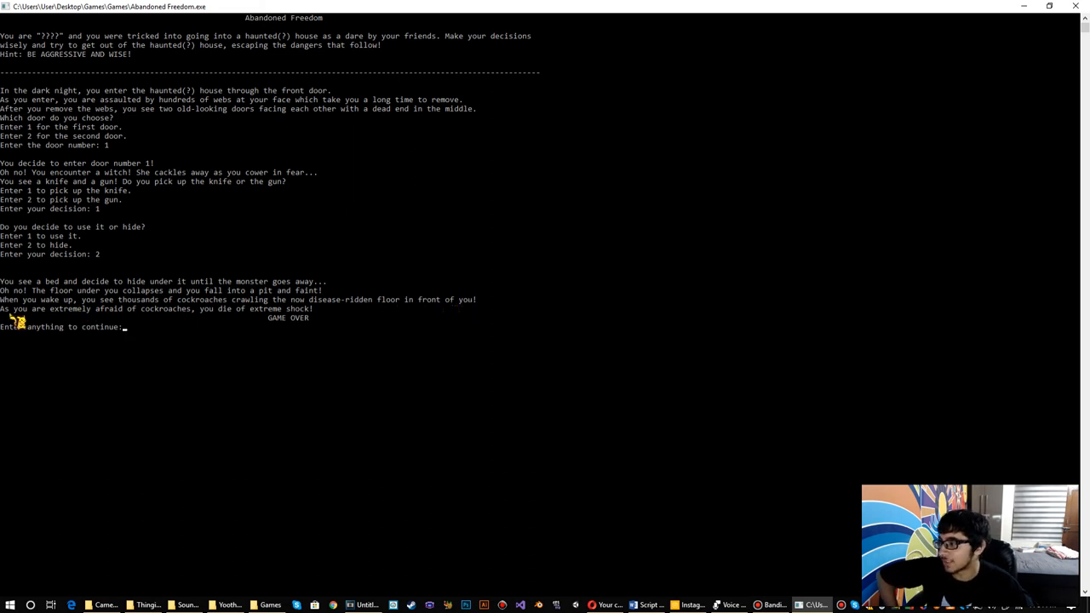
pyautogui.moveTo(251, 328)
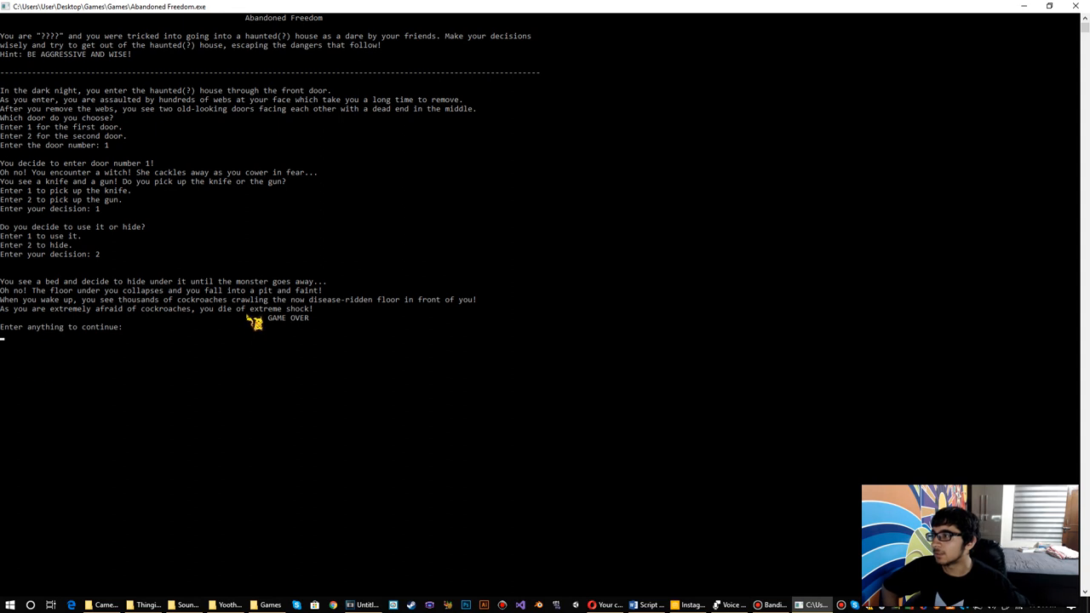
pyautogui.moveTo(25, 364)
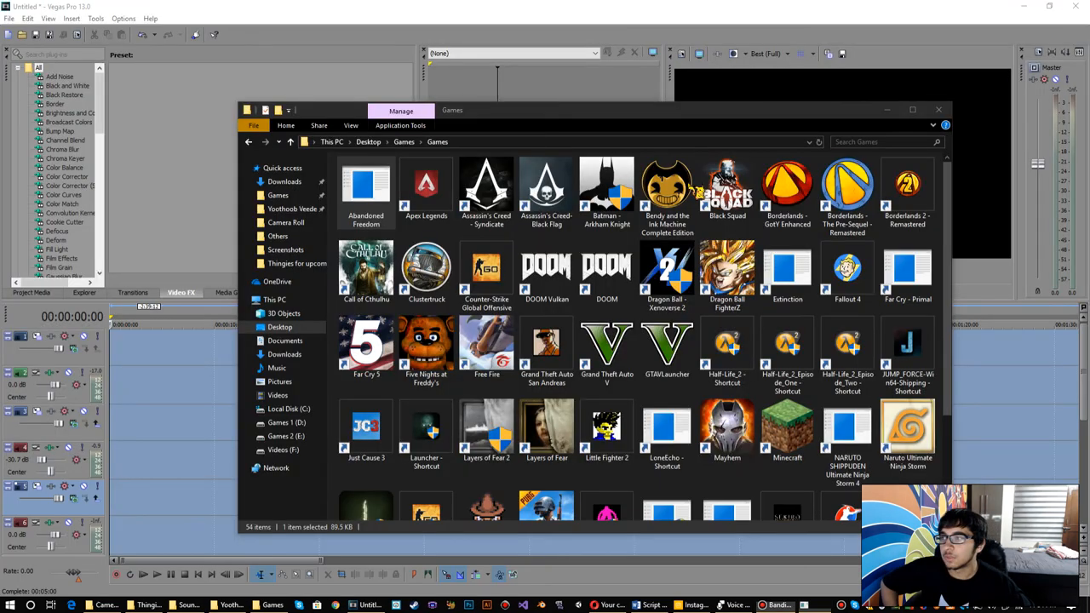
# Relaunch Abandoned Freedom from the Desktop > Games > Games folder.
pyautogui.doubleClick(366, 187)
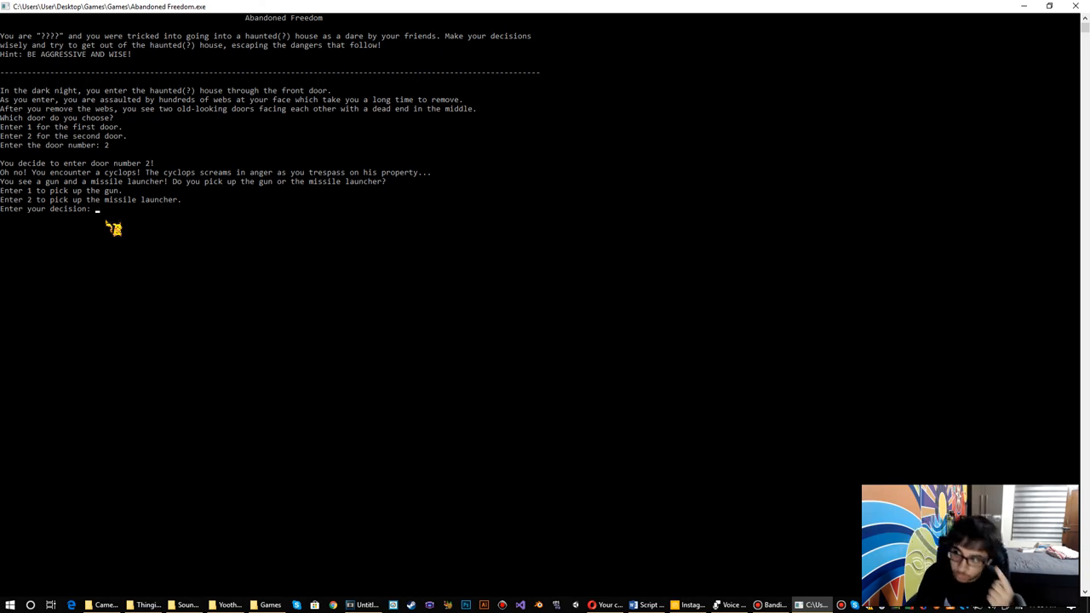
# Enter 1 to pick up the gun after choosing the second door.
pyautogui.write('1')
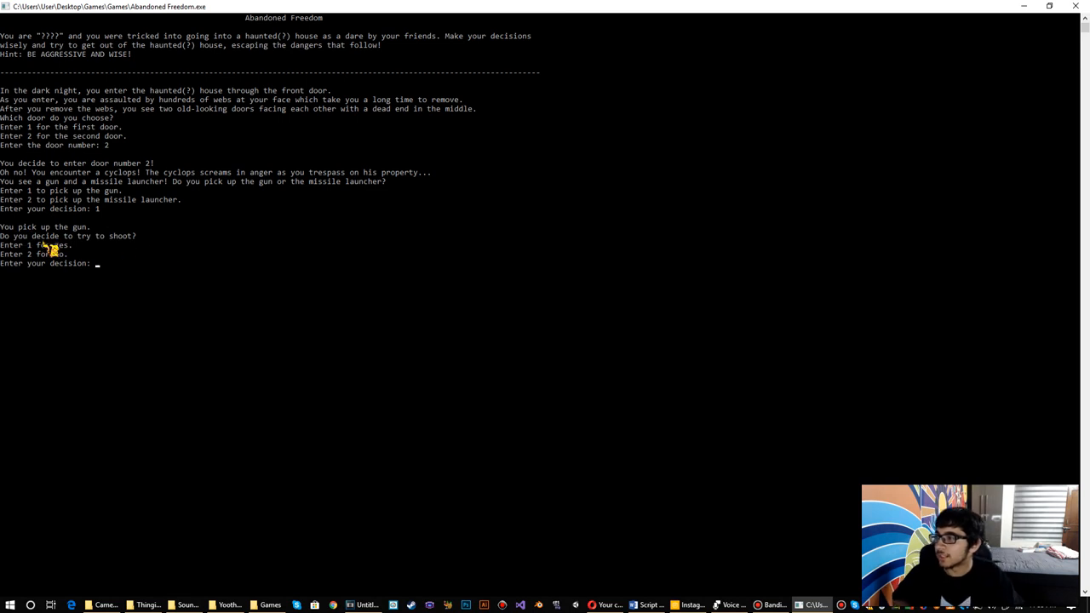
pyautogui.moveTo(197, 335)
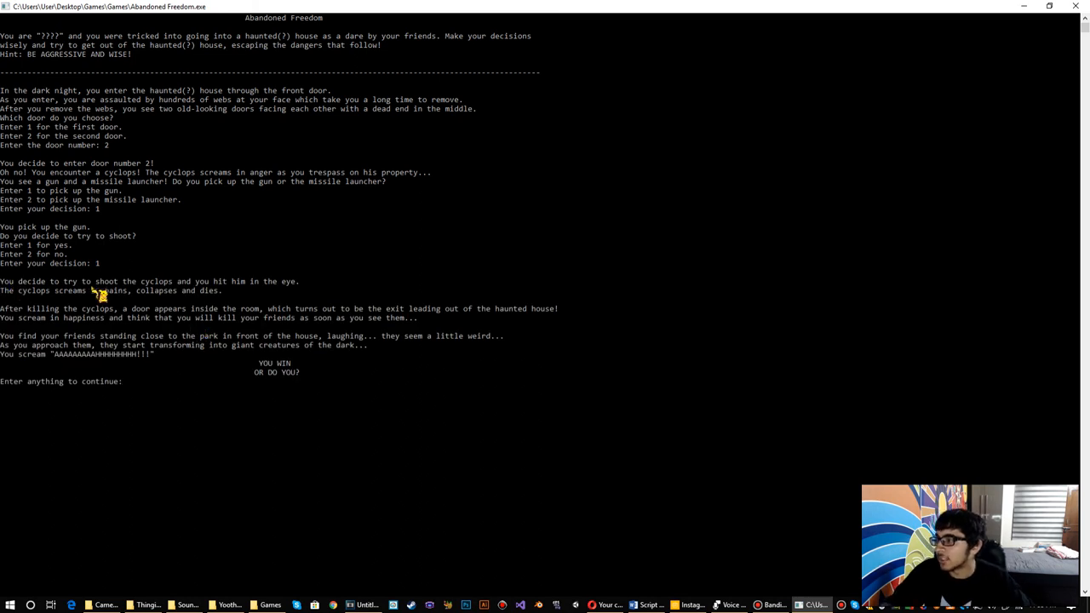
pyautogui.moveTo(185, 293)
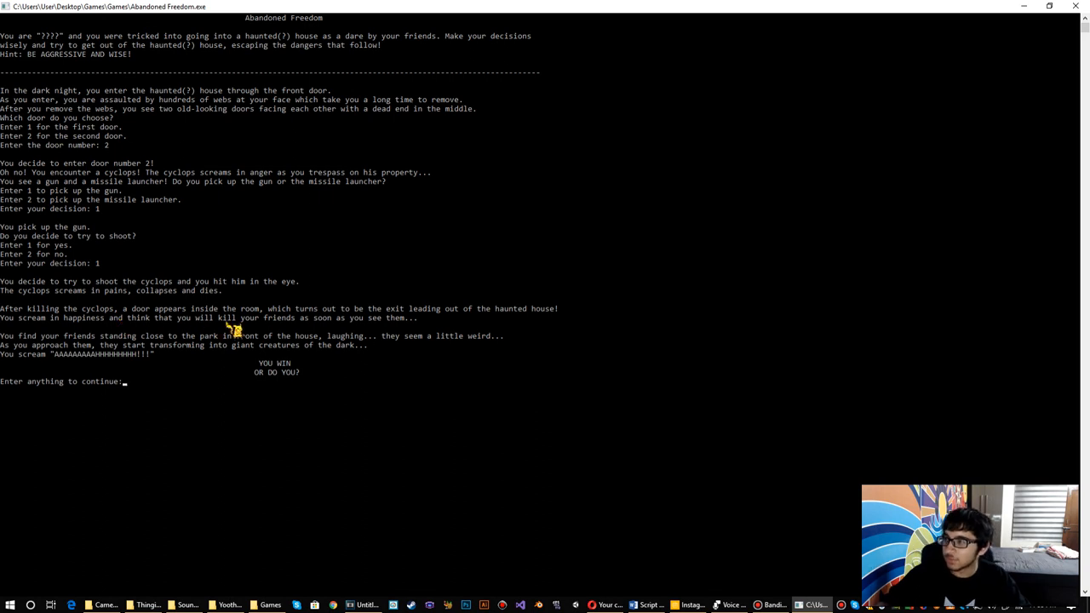
pyautogui.moveTo(430, 333)
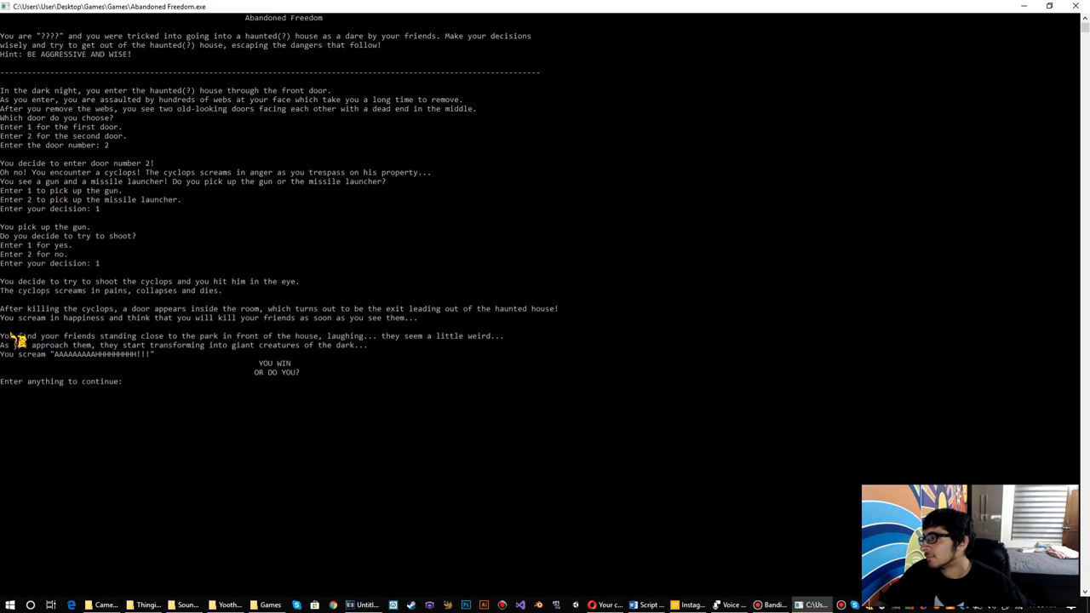
pyautogui.moveTo(151, 323)
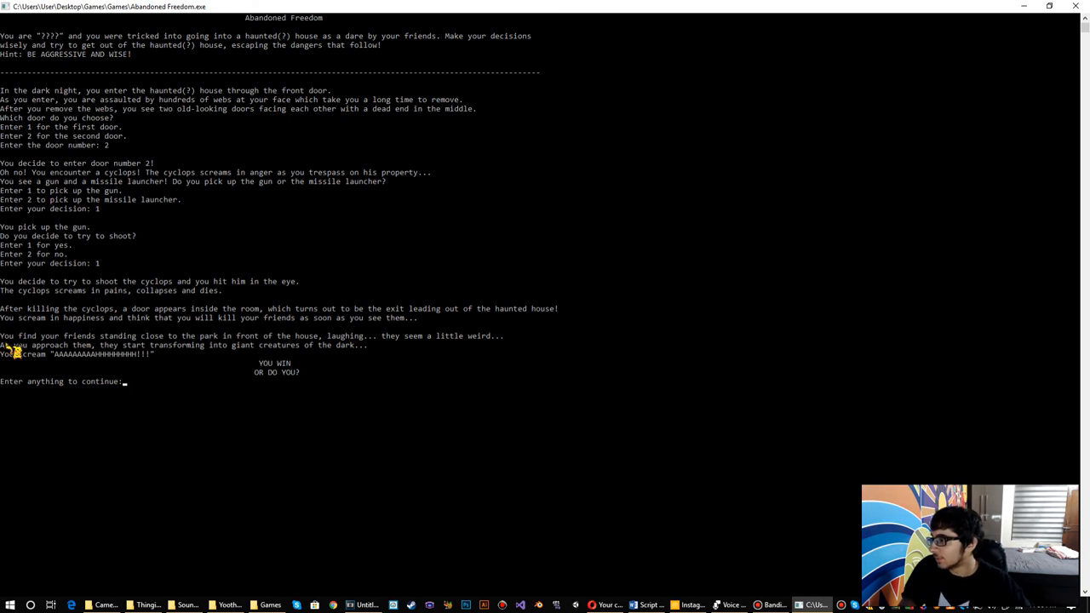
pyautogui.moveTo(319, 350)
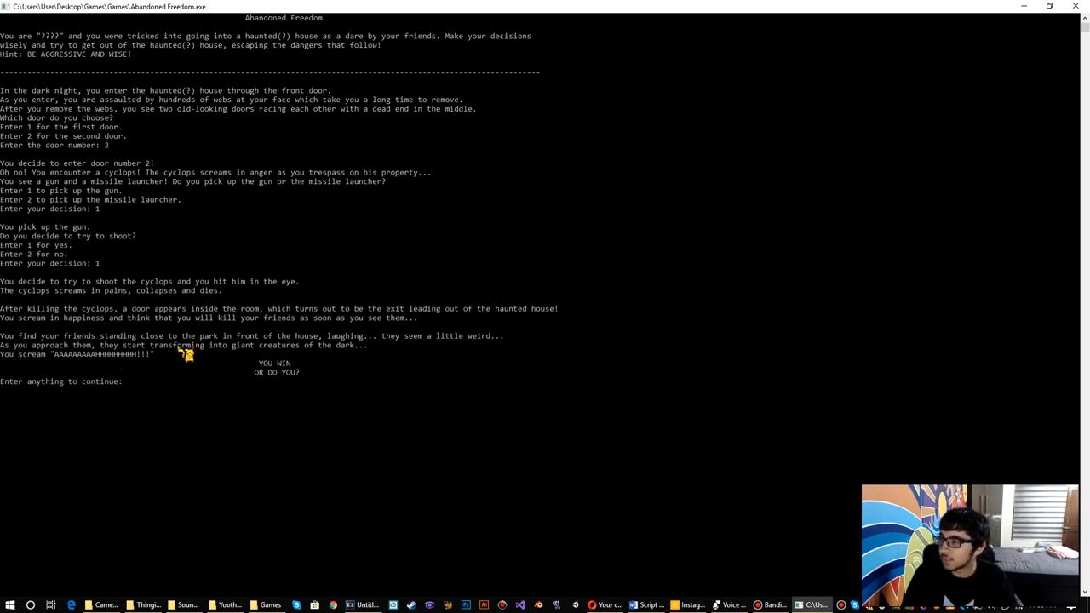
pyautogui.moveTo(303, 358)
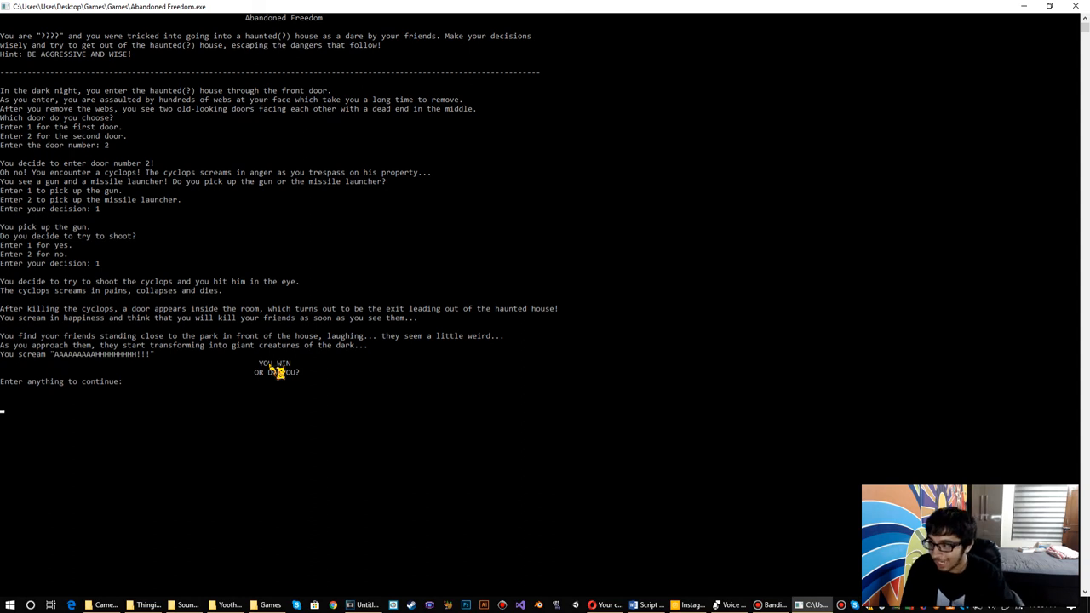
pyautogui.moveTo(256, 373)
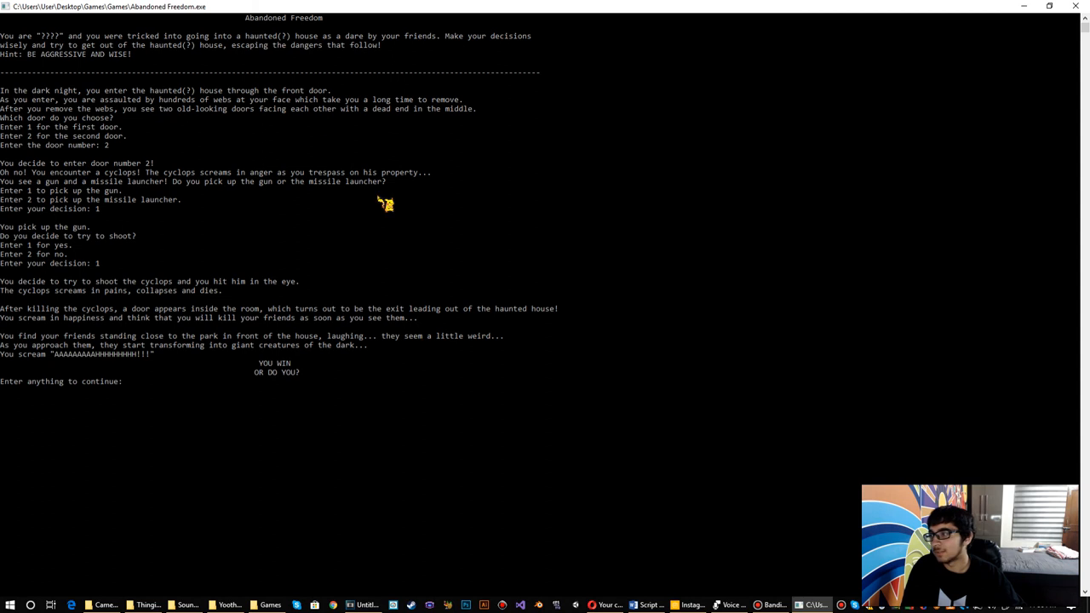
pyautogui.moveTo(241, 416)
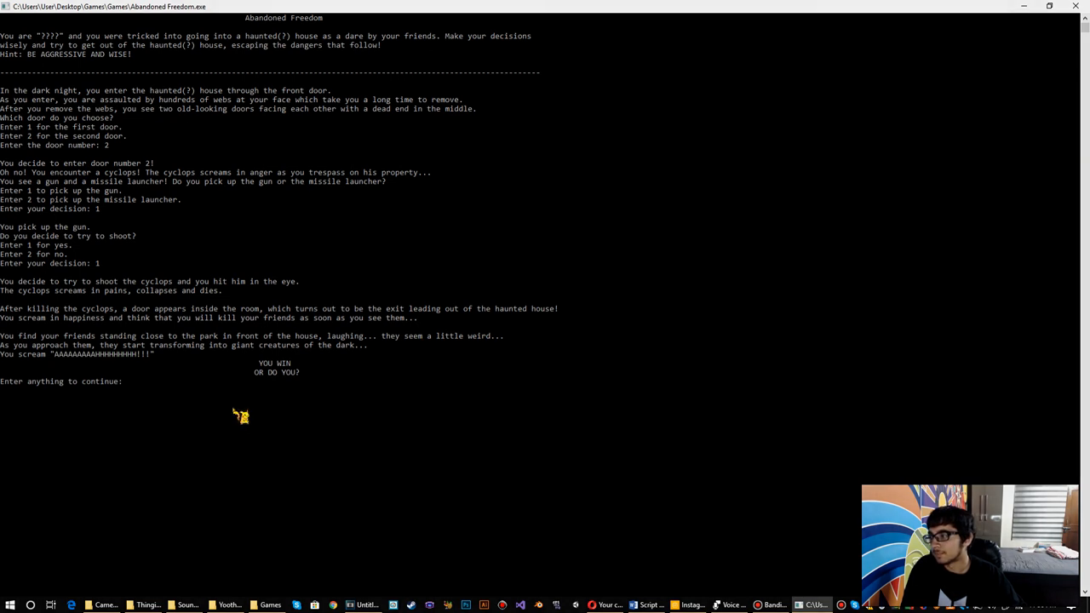